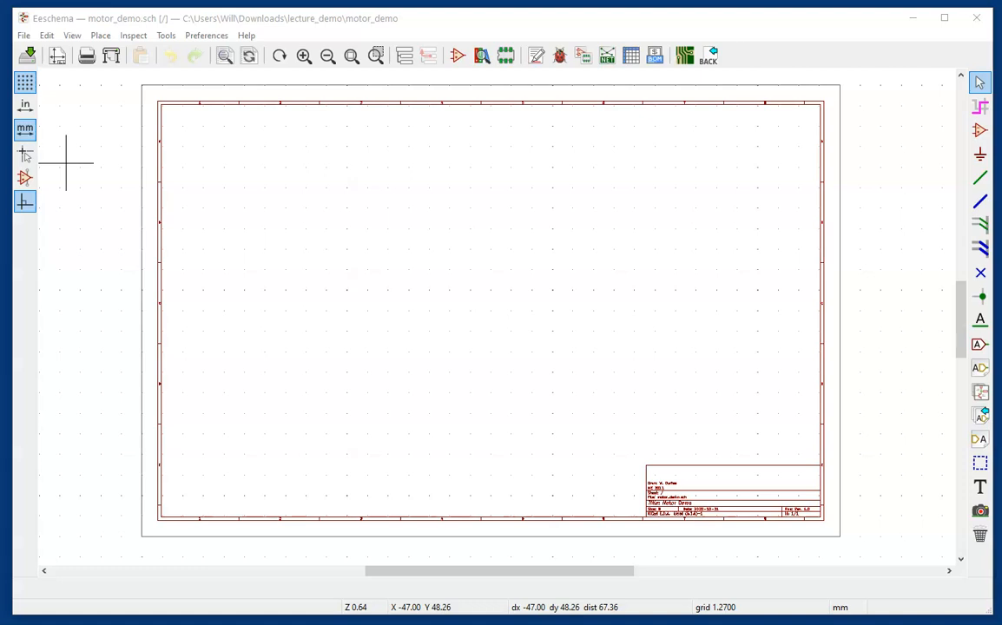
pyautogui.moveTo(766, 512)
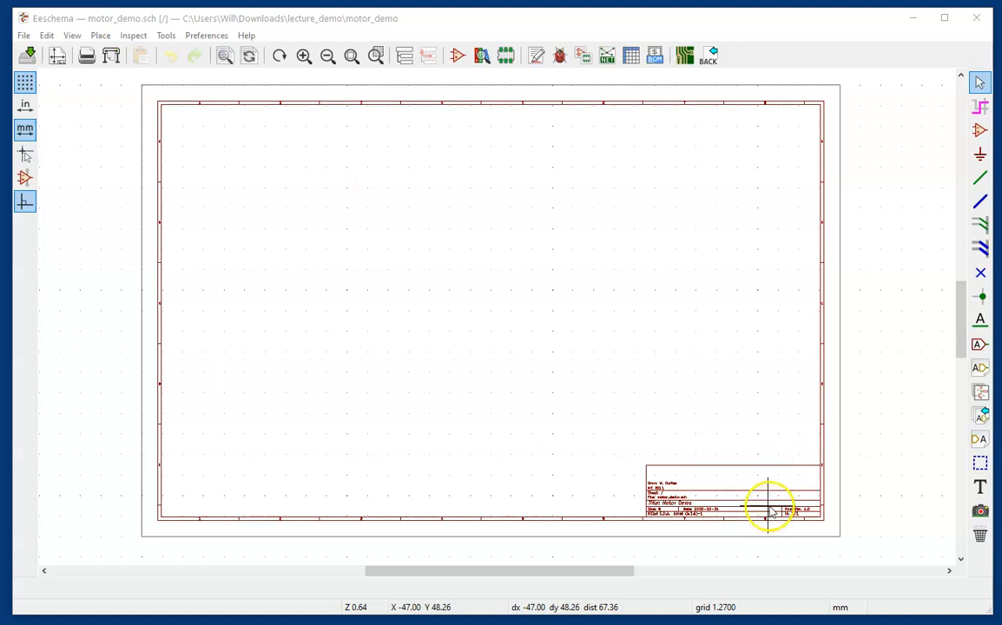
pyautogui.moveTo(85, 193)
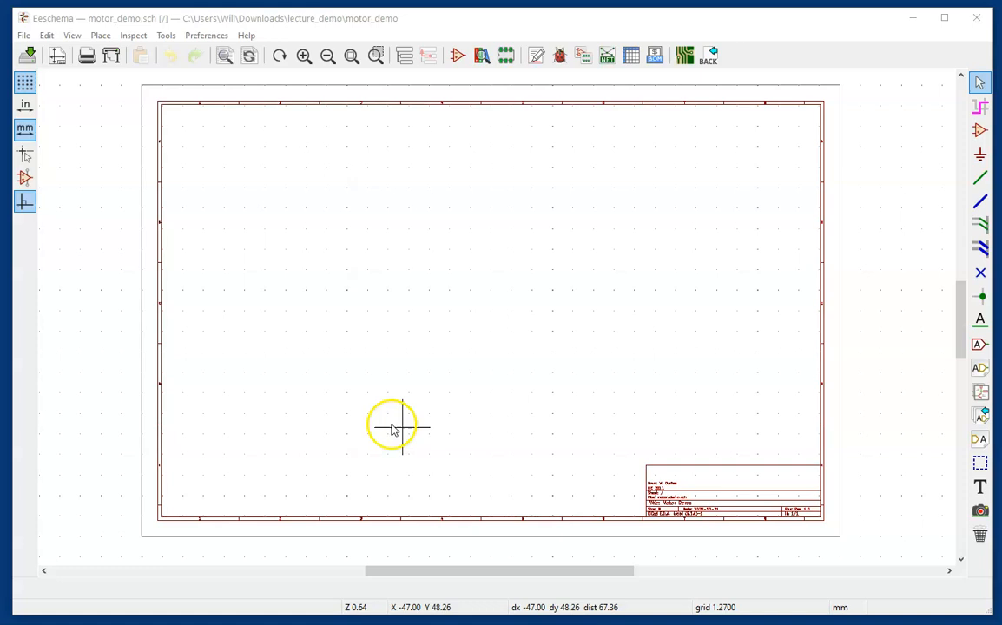
pyautogui.moveTo(217, 201)
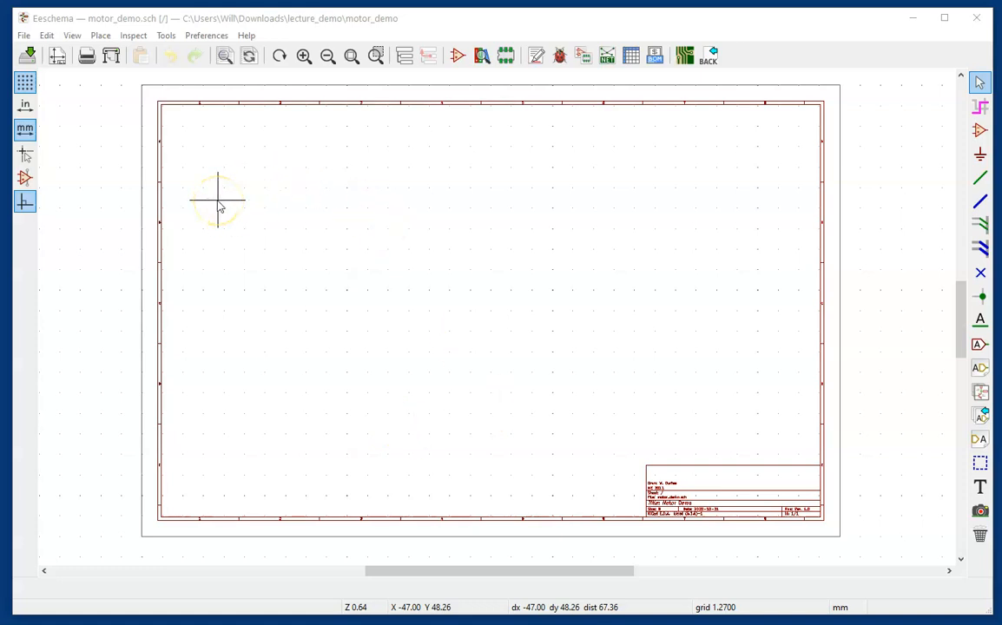
pyautogui.moveTo(271, 177)
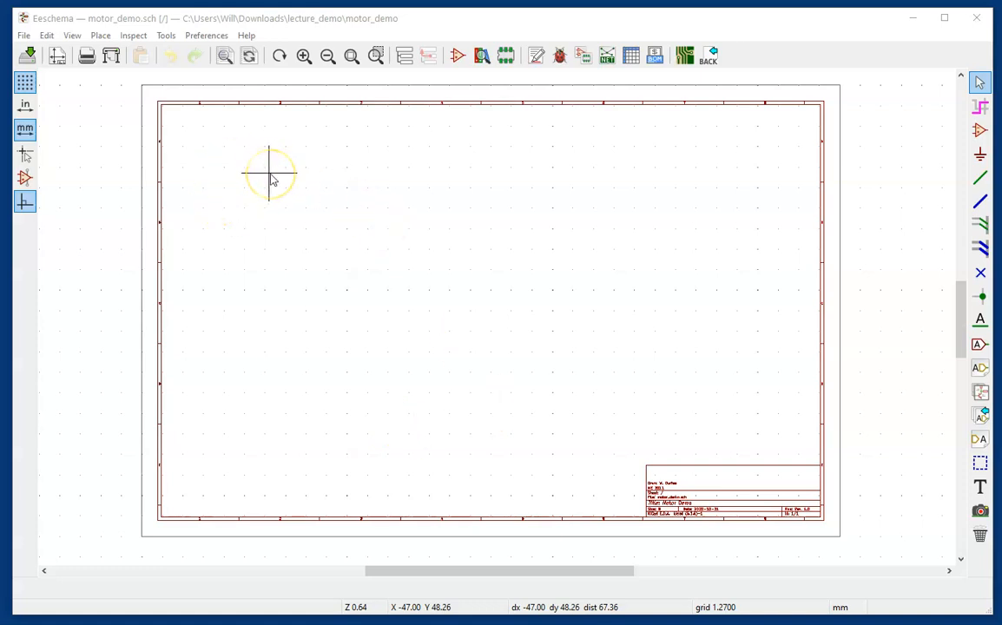
pyautogui.moveTo(569, 278)
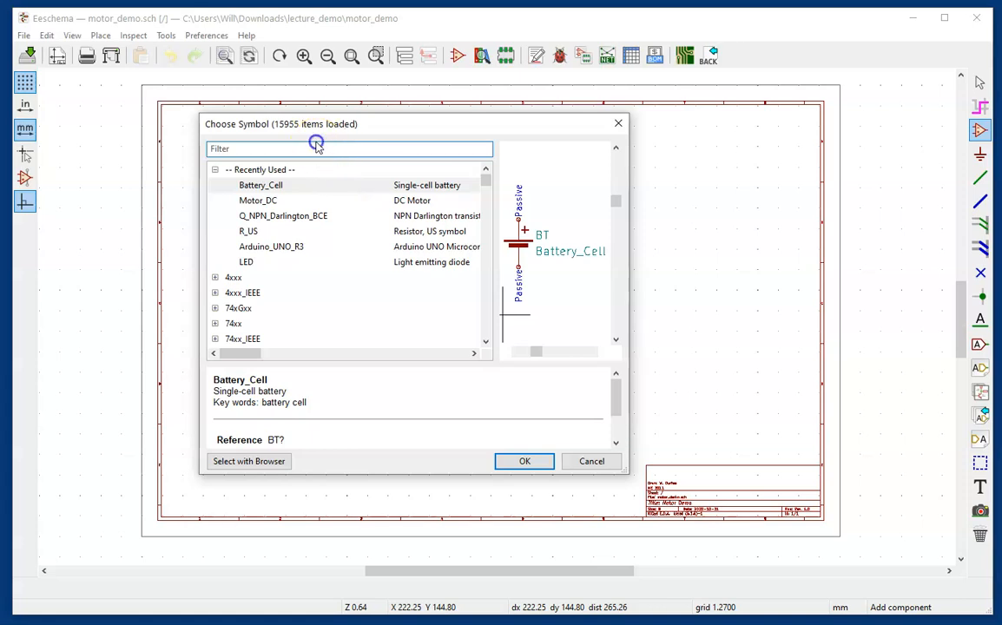
# Place the R_US resistor symbol and rotate it to lie horizontally
pyautogui.write('r')
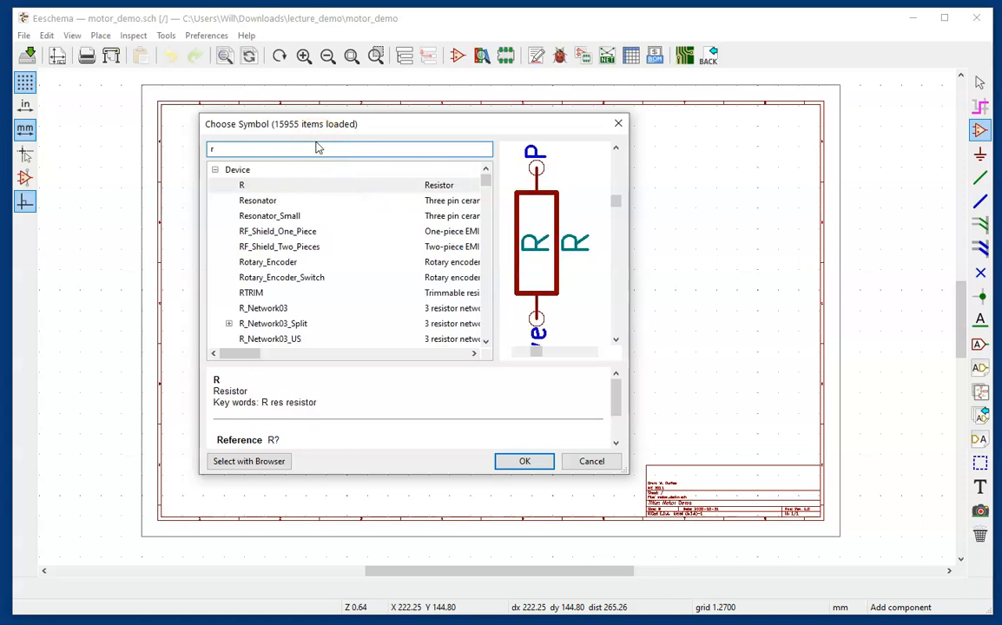
pyautogui.write('_us')
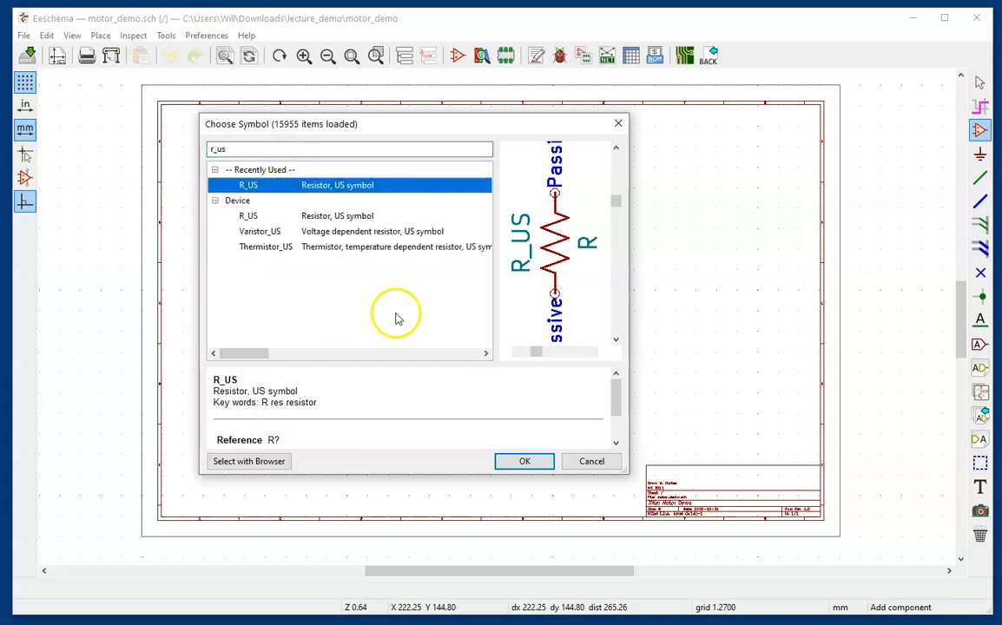
pyautogui.click(524, 461)
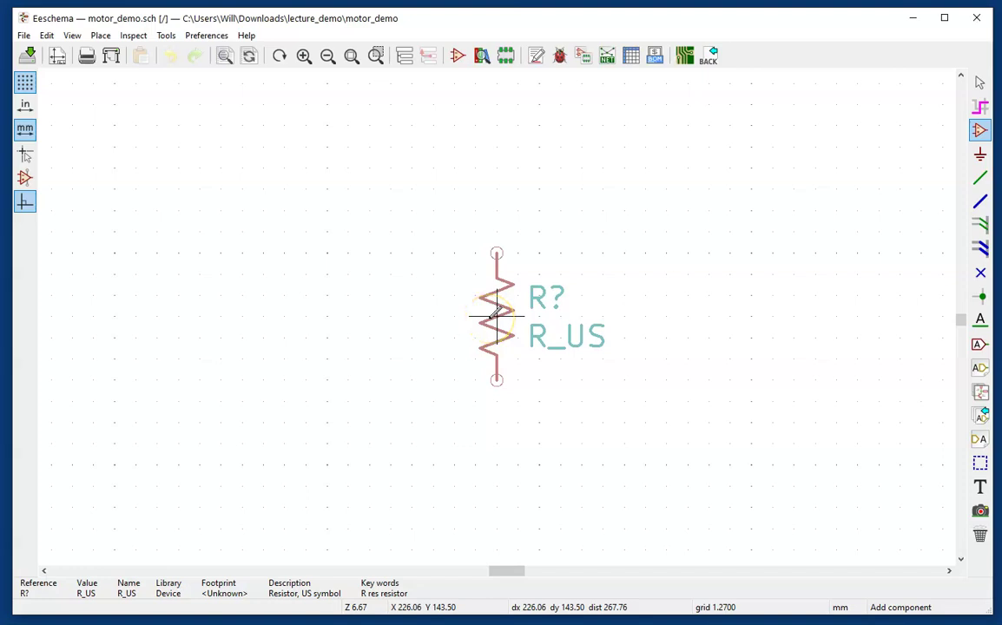
pyautogui.press('R')
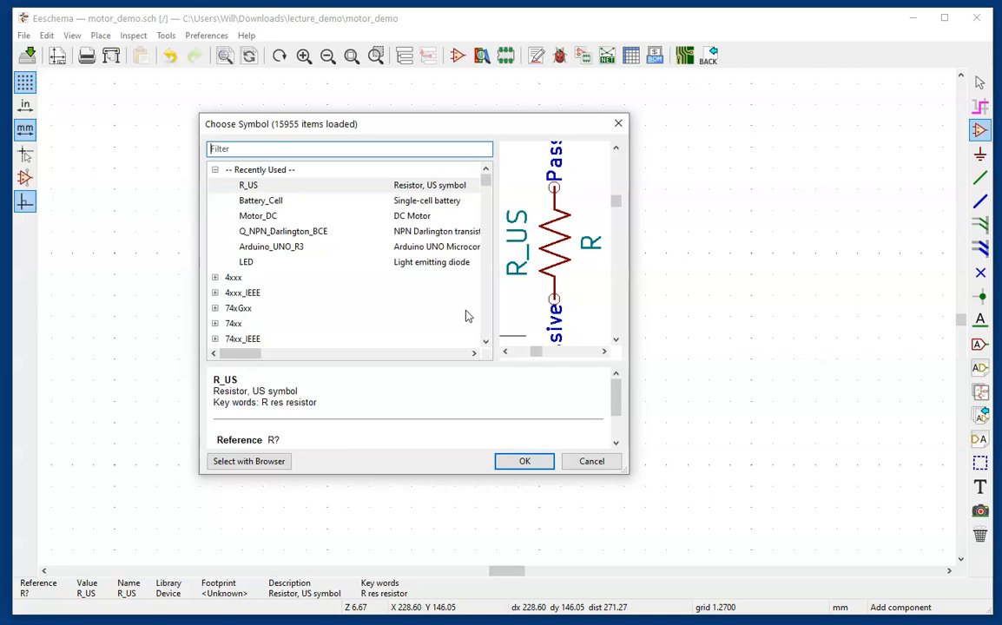
# Filter for q_NPN and choose the Q_NPN_Darlington_BCE transistor symbol
pyautogui.write('q')
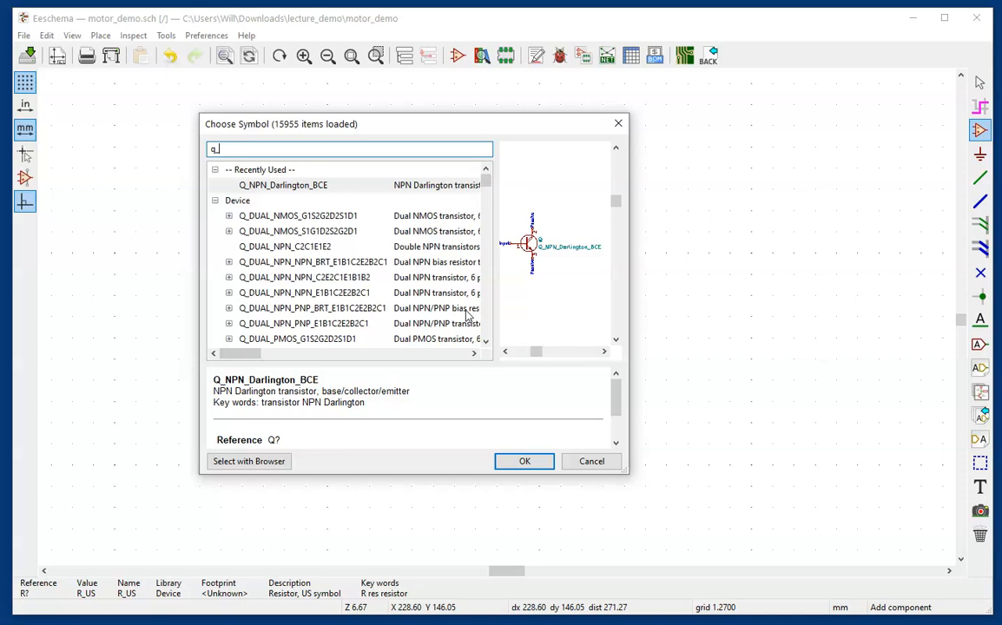
pyautogui.write('_NP')
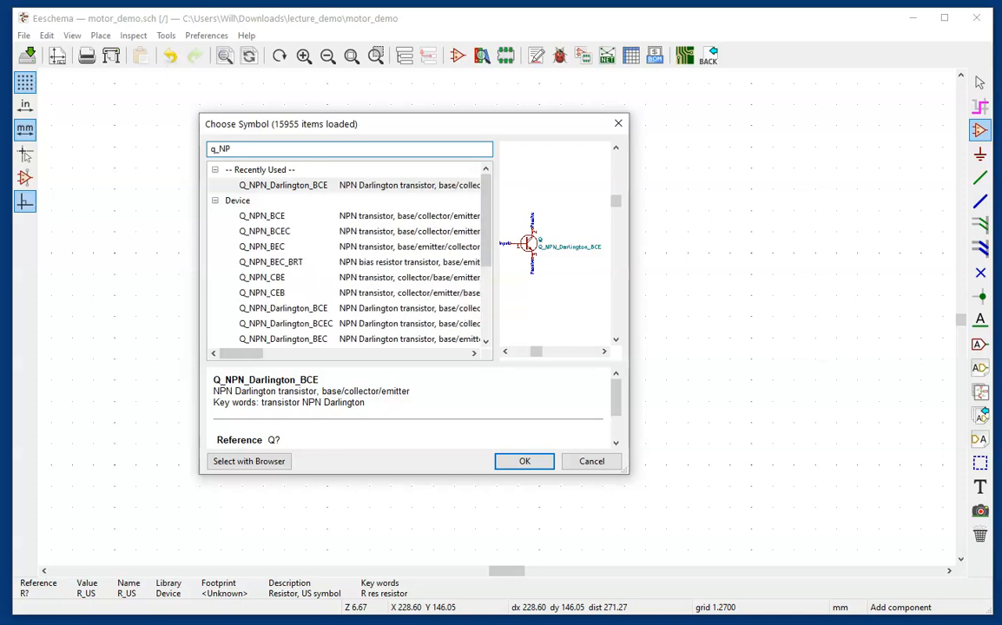
pyautogui.write('N')
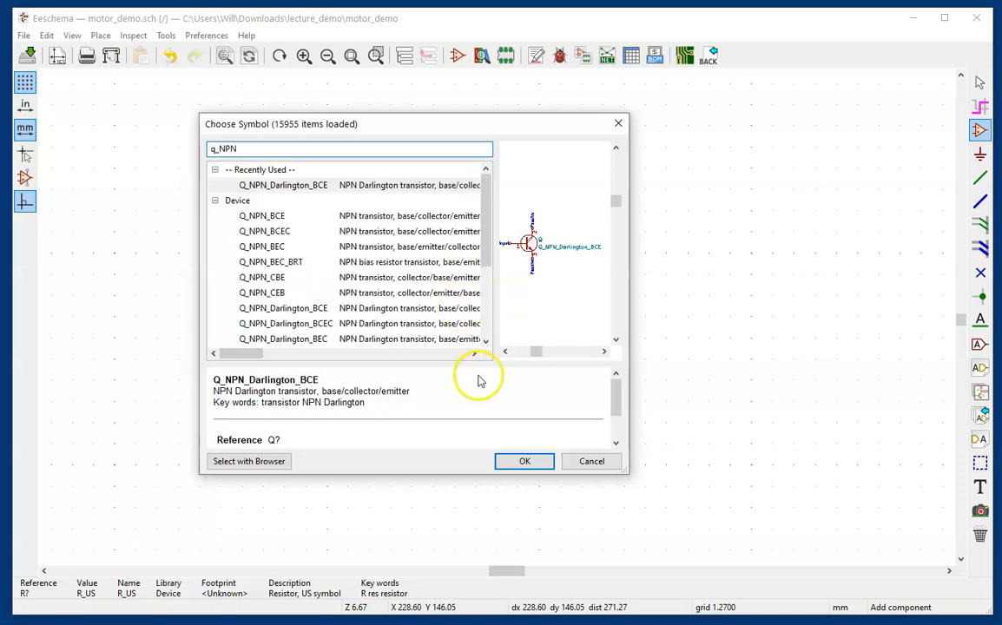
pyautogui.moveTo(274, 261)
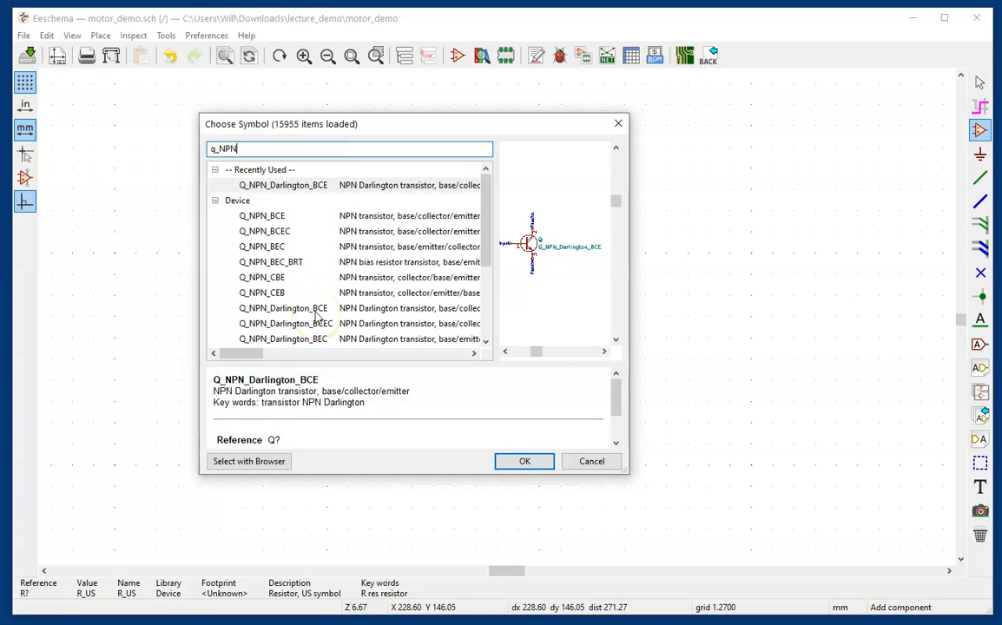
pyautogui.moveTo(327, 308)
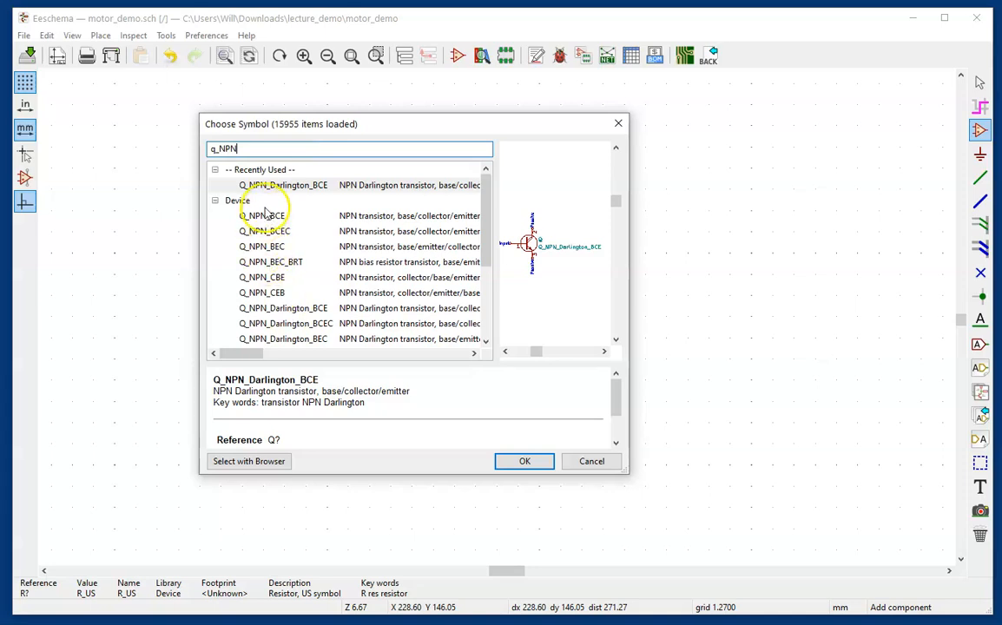
pyautogui.moveTo(274, 222)
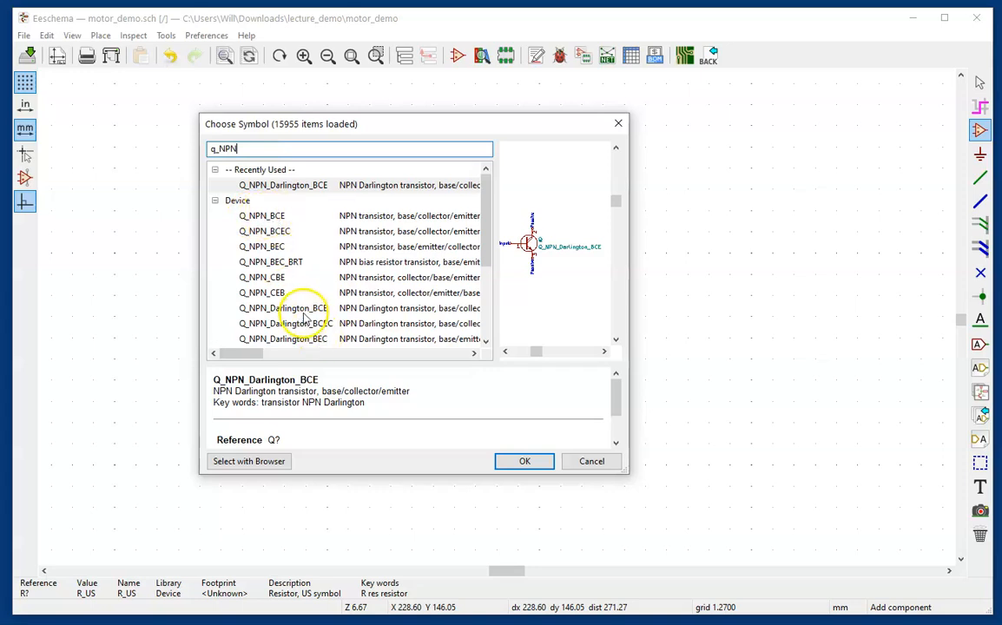
pyautogui.click(299, 308)
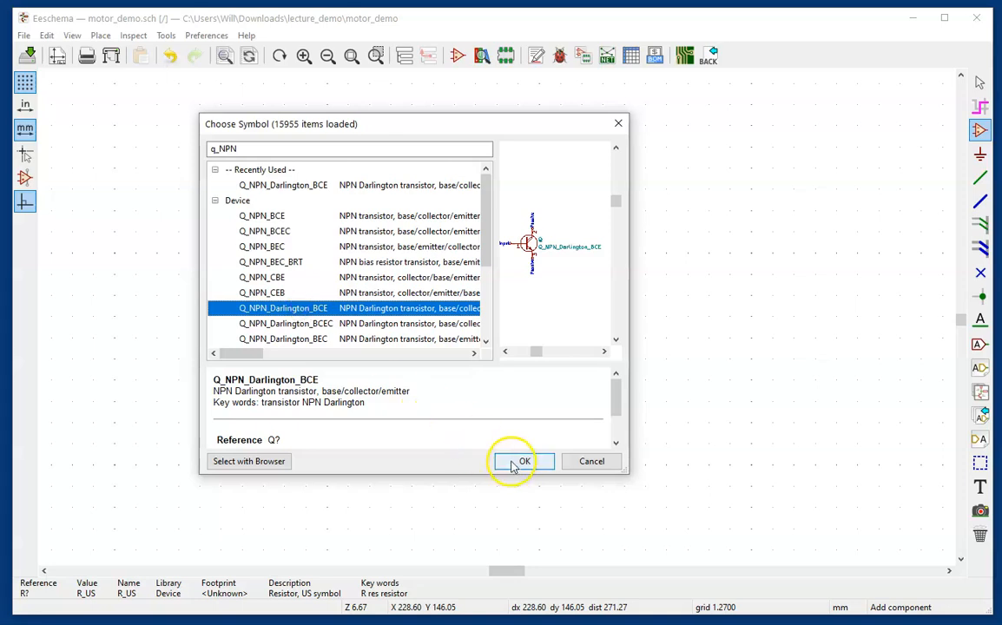
pyautogui.click(523, 462)
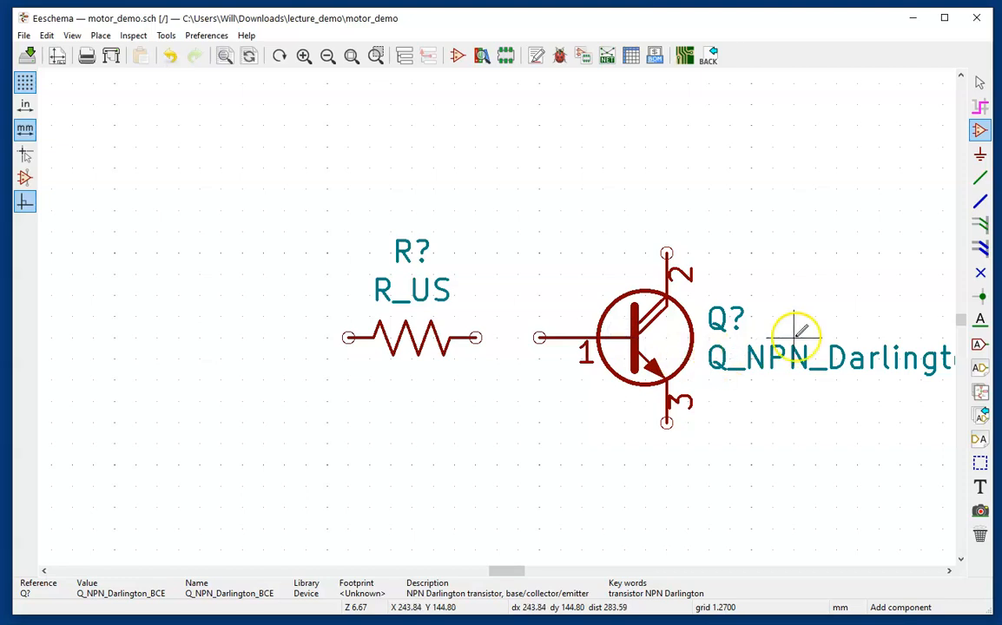
pyautogui.moveTo(576, 230)
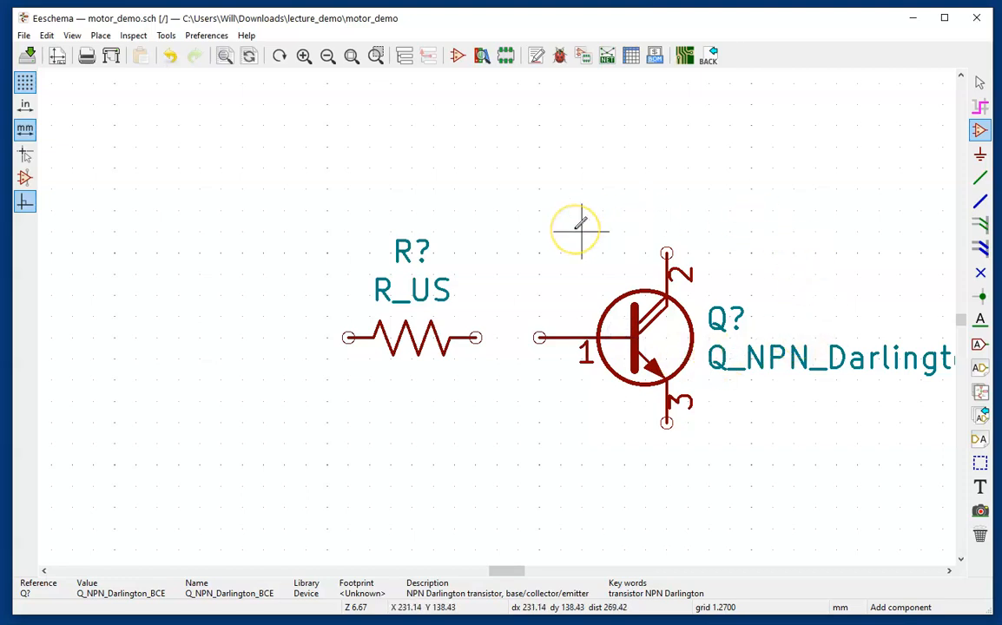
# Search 'motor' and pick the Motor_DC symbol after previewing the servo and AC motors
pyautogui.click(576, 230)
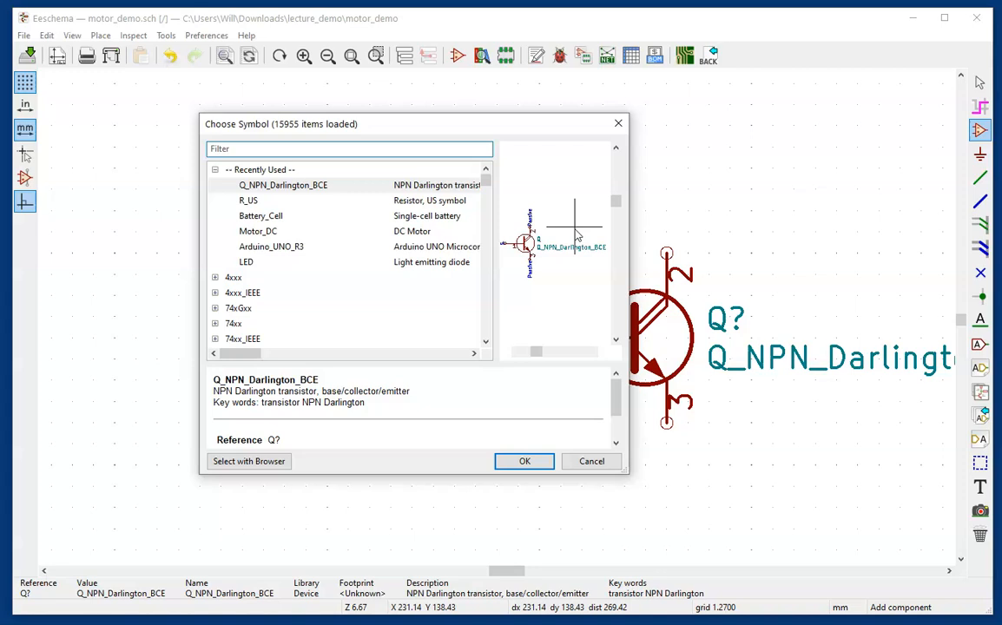
pyautogui.write('motor')
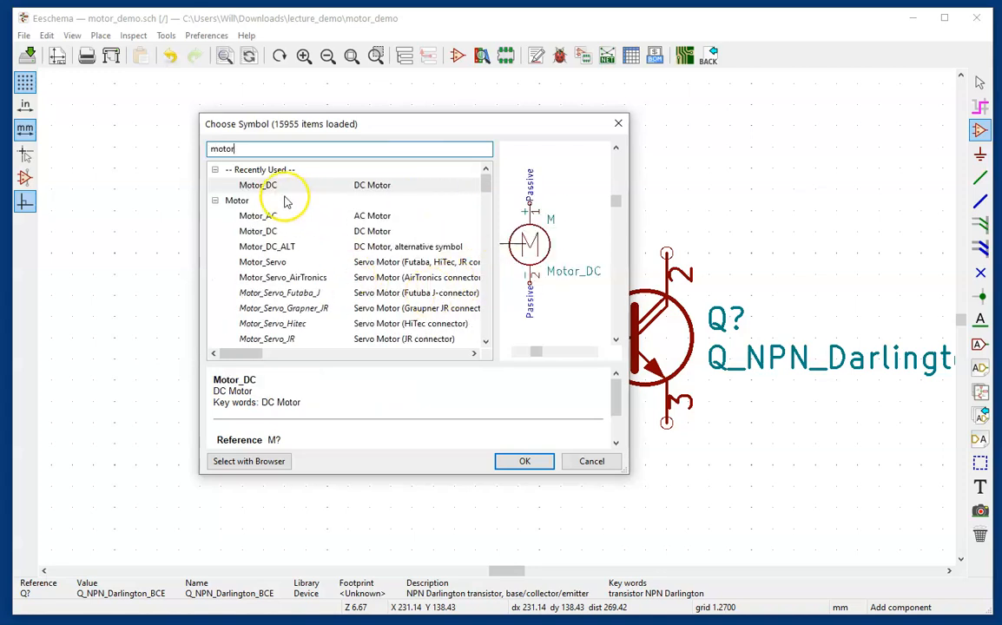
pyautogui.click(262, 261)
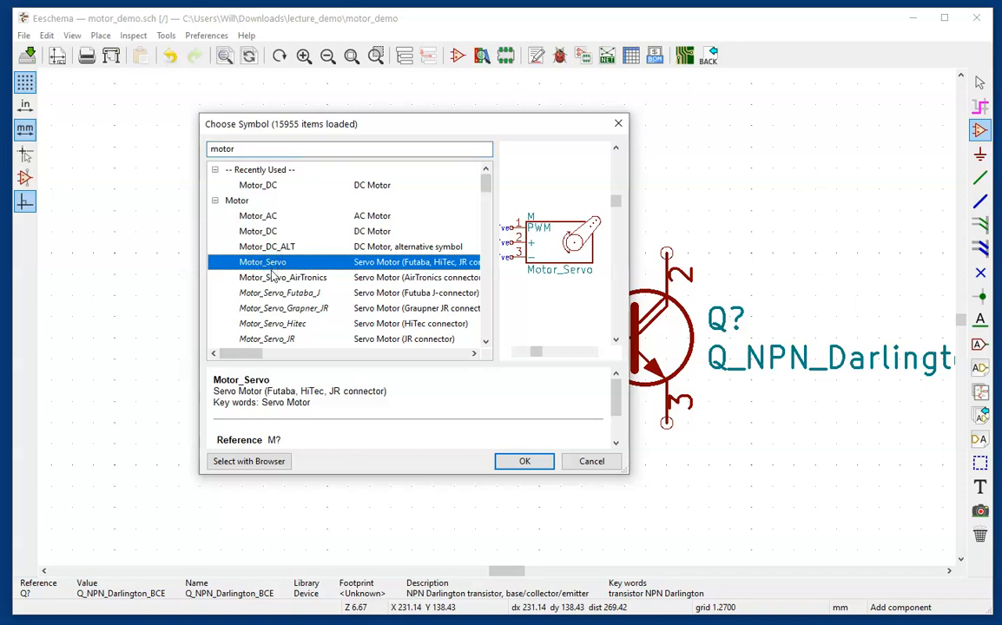
pyautogui.scroll(-3)
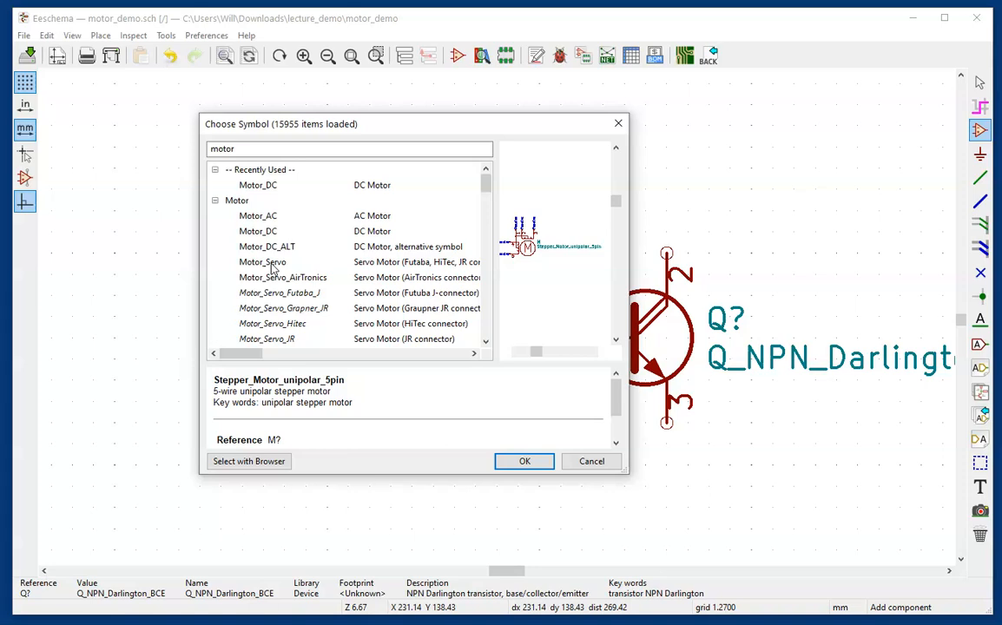
pyautogui.click(258, 216)
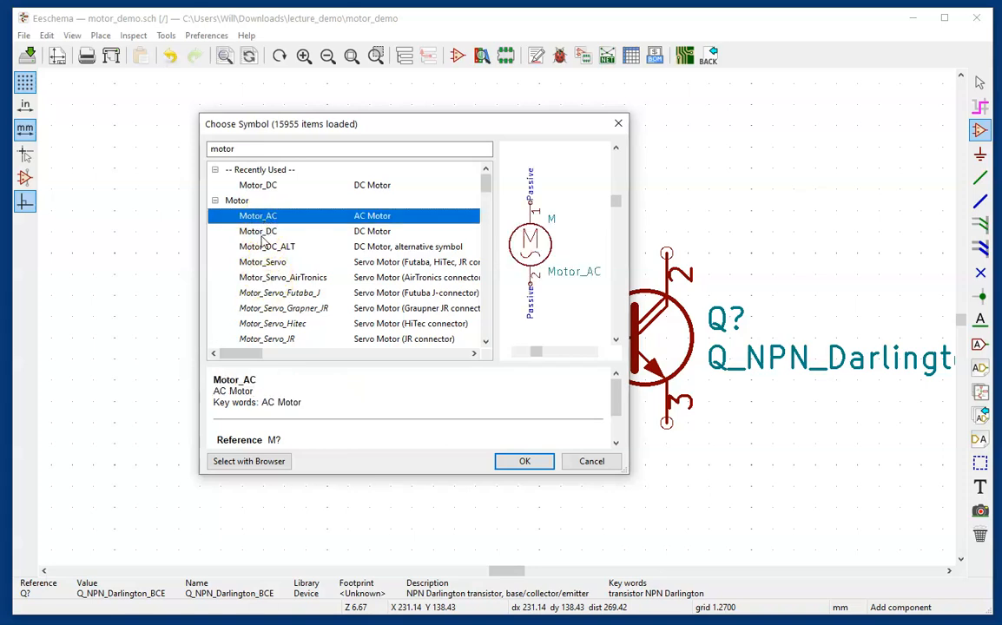
pyautogui.click(258, 231)
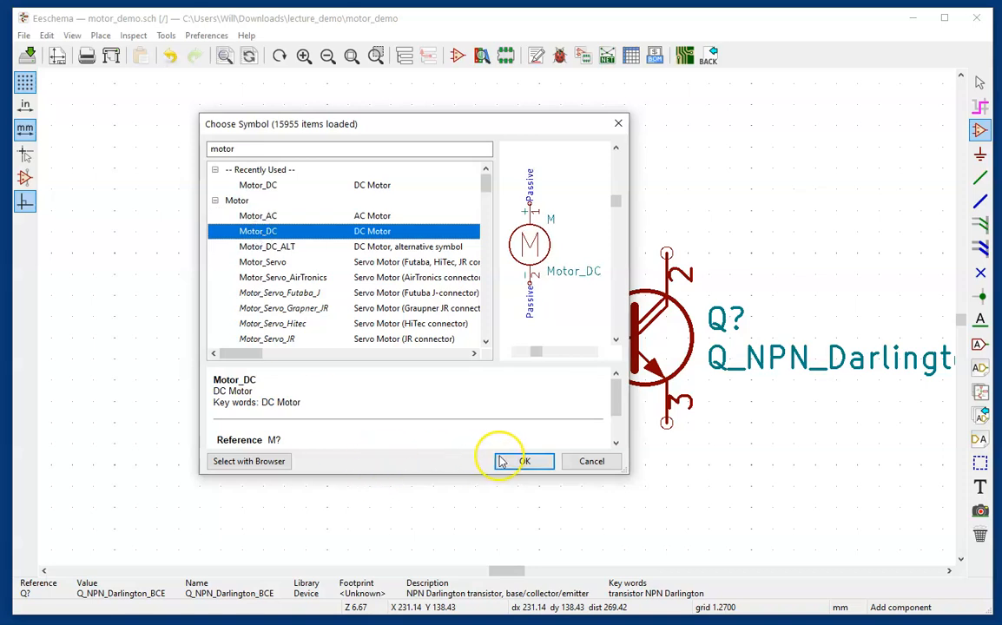
pyautogui.click(525, 461)
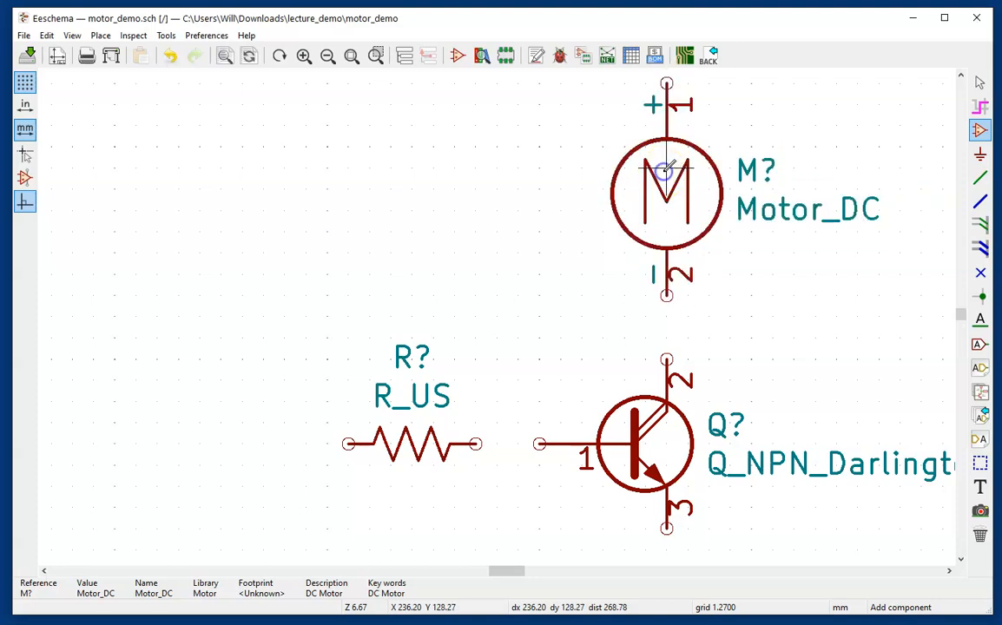
pyautogui.scroll(-3)
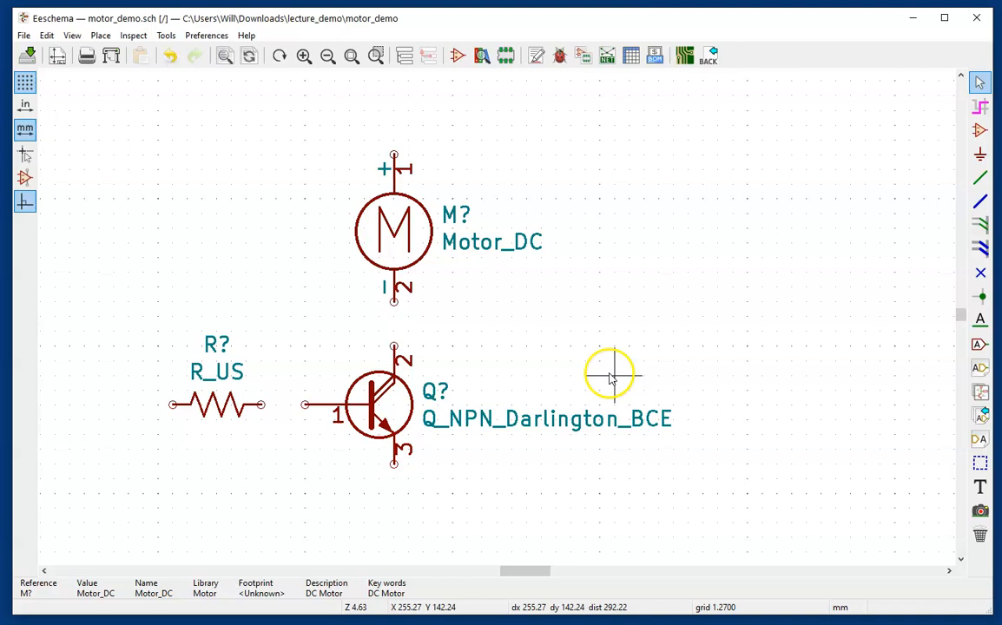
pyautogui.moveTo(605, 369)
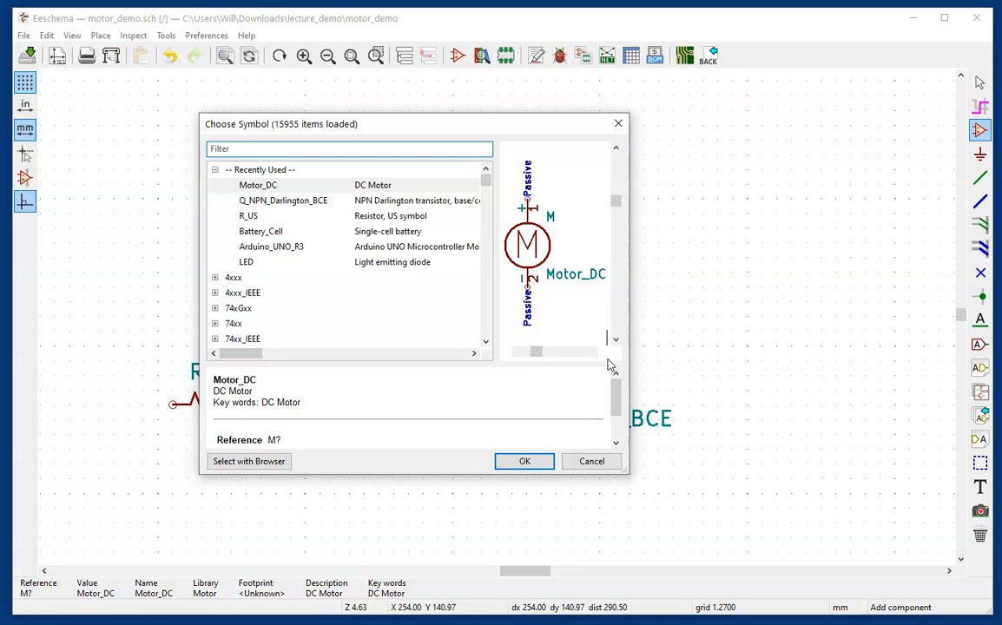
# Search 'batt' and place the Battery_Cell symbol right of the transistor
pyautogui.write('batt')
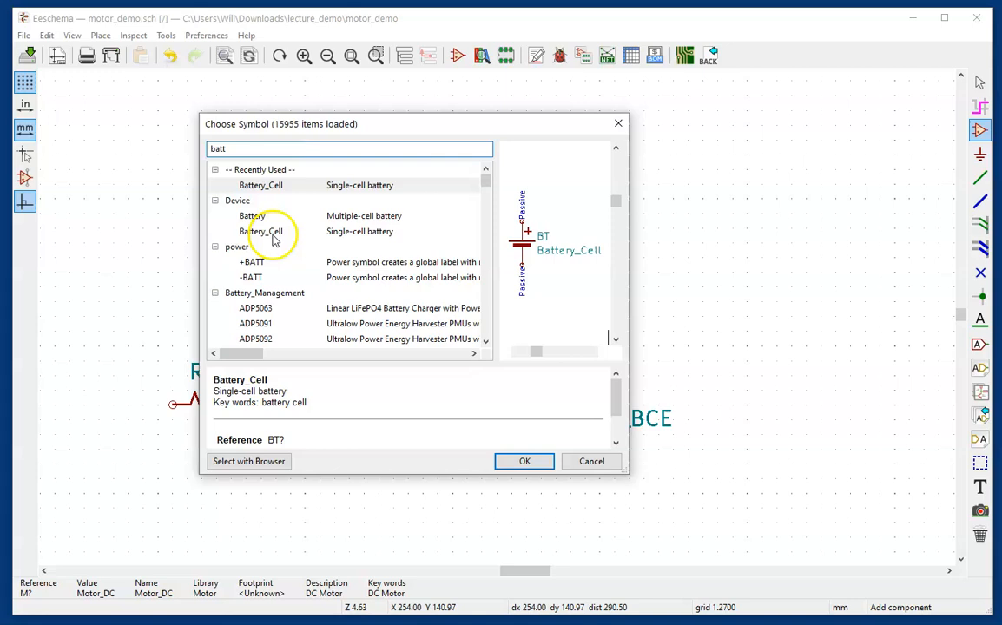
pyautogui.click(262, 231)
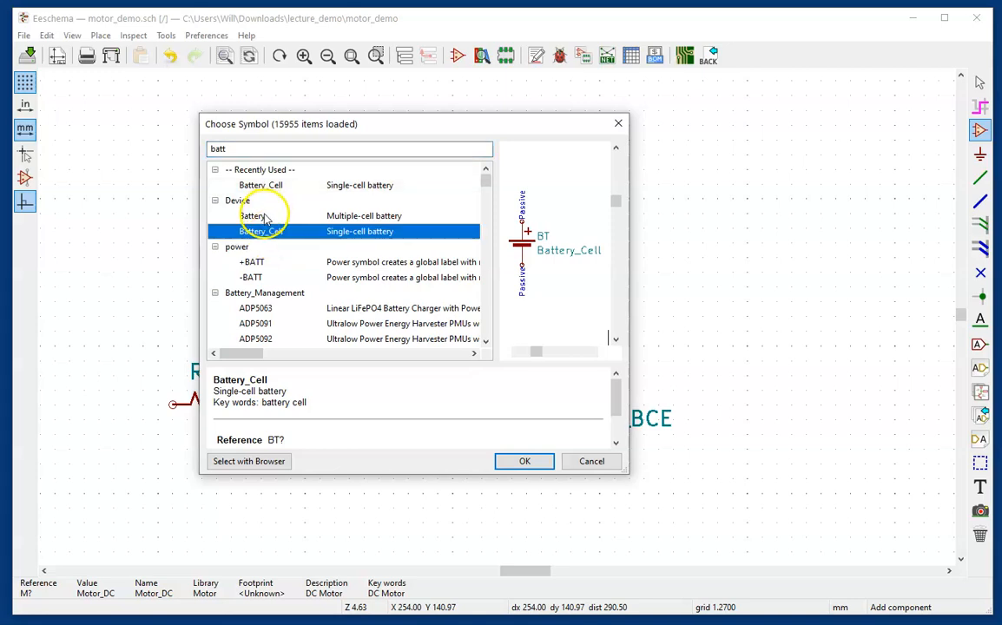
pyautogui.click(252, 215)
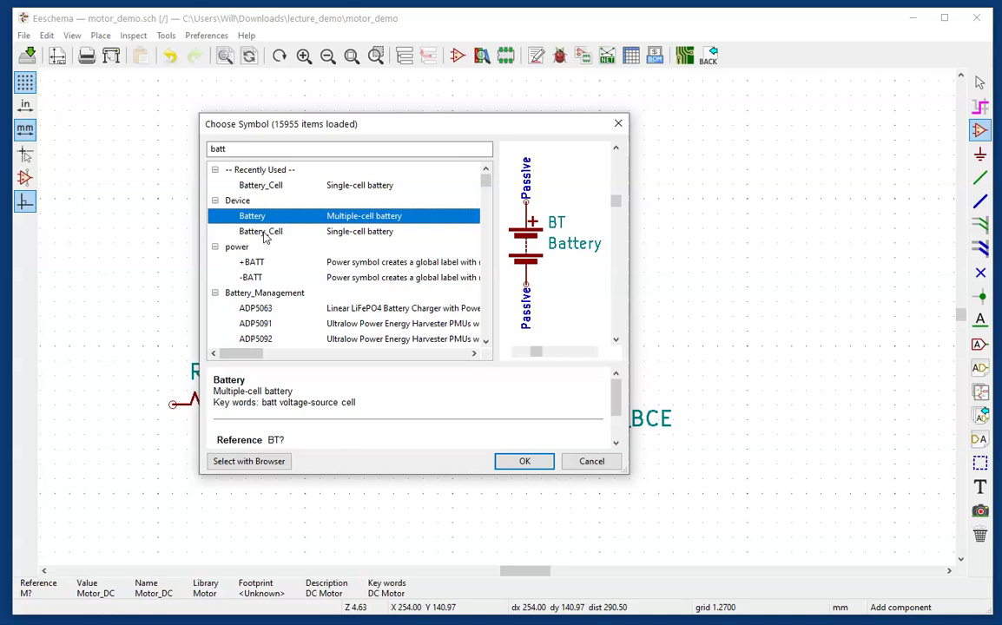
pyautogui.click(259, 231)
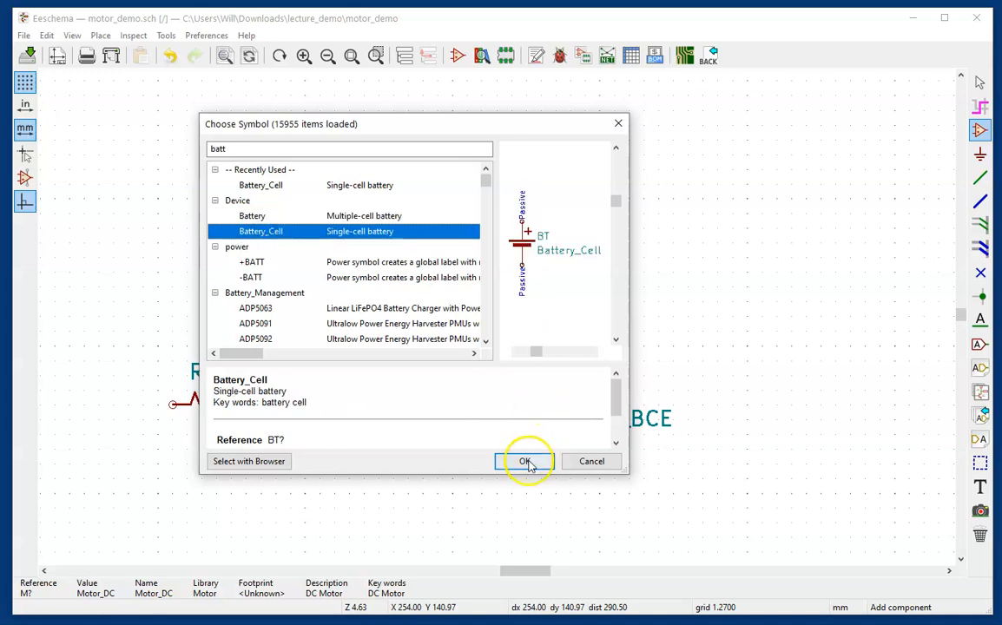
pyautogui.click(525, 461)
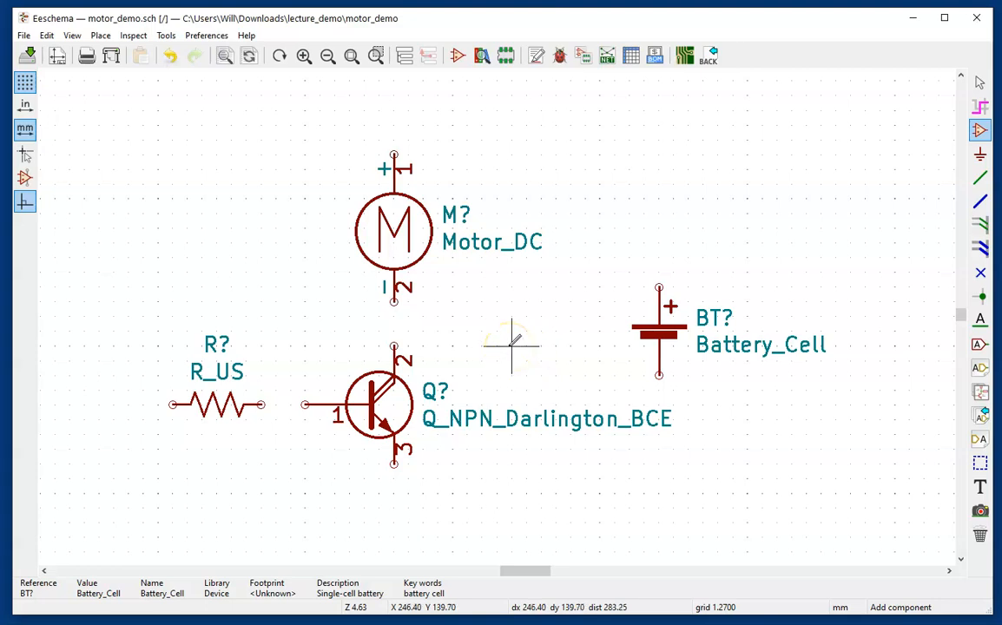
pyautogui.click(980, 82)
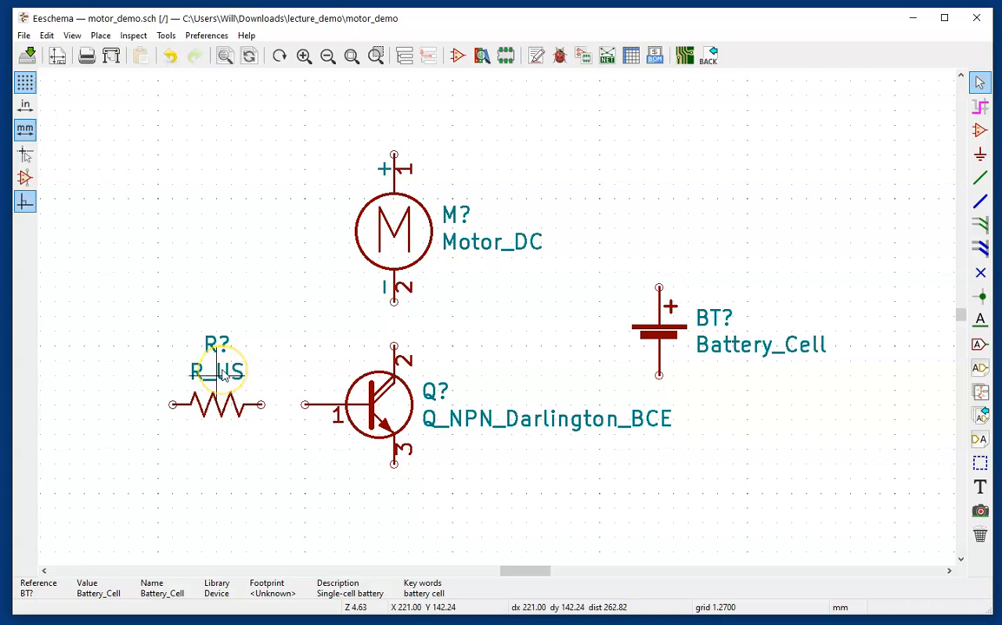
# Change the resistor's value from R_US to 1K
pyautogui.doubleClick(219, 372)
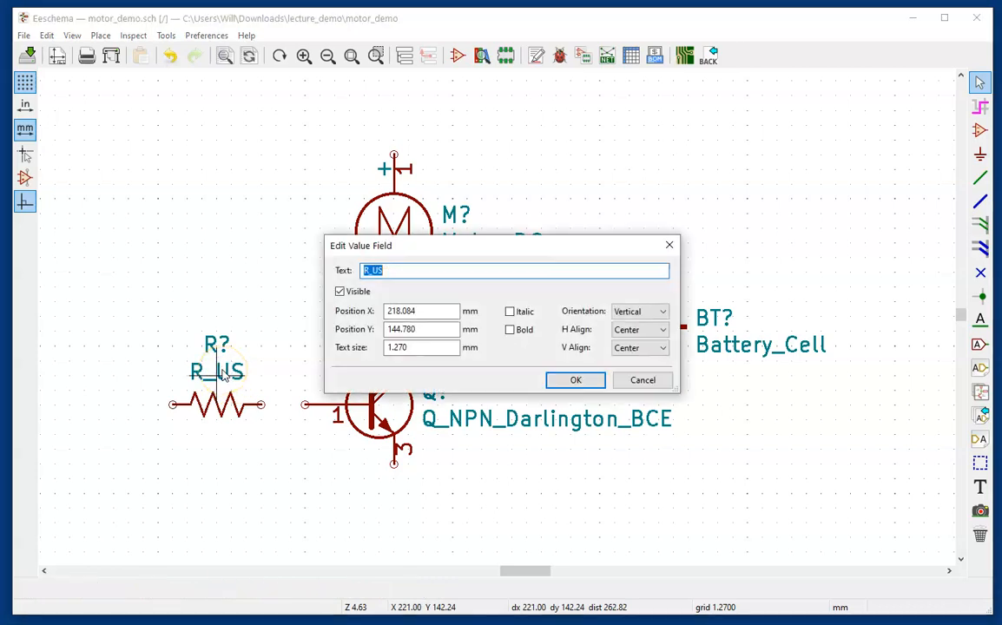
pyautogui.write('1k')
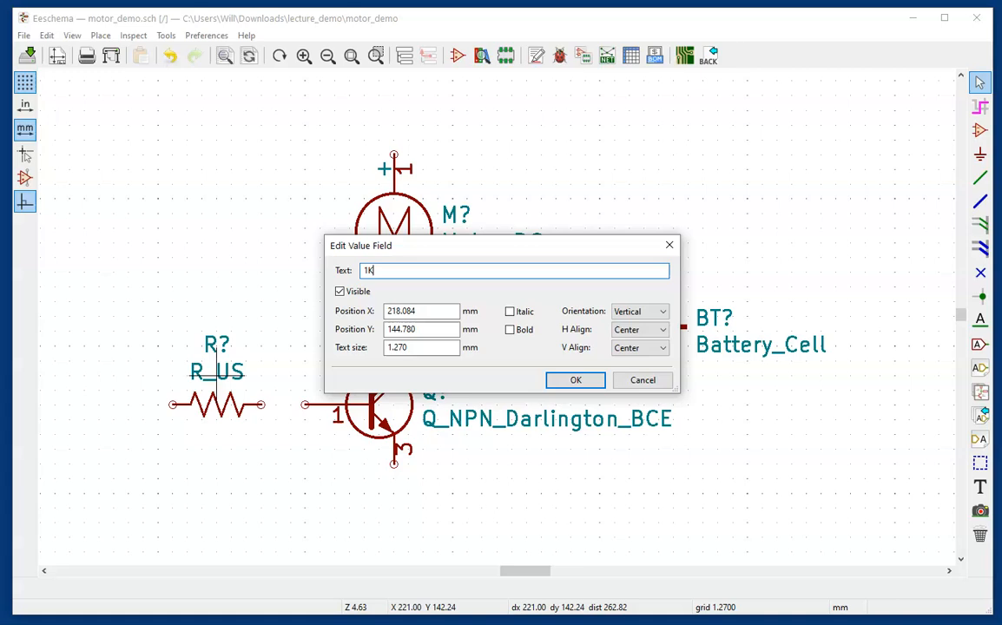
pyautogui.moveTo(465, 440)
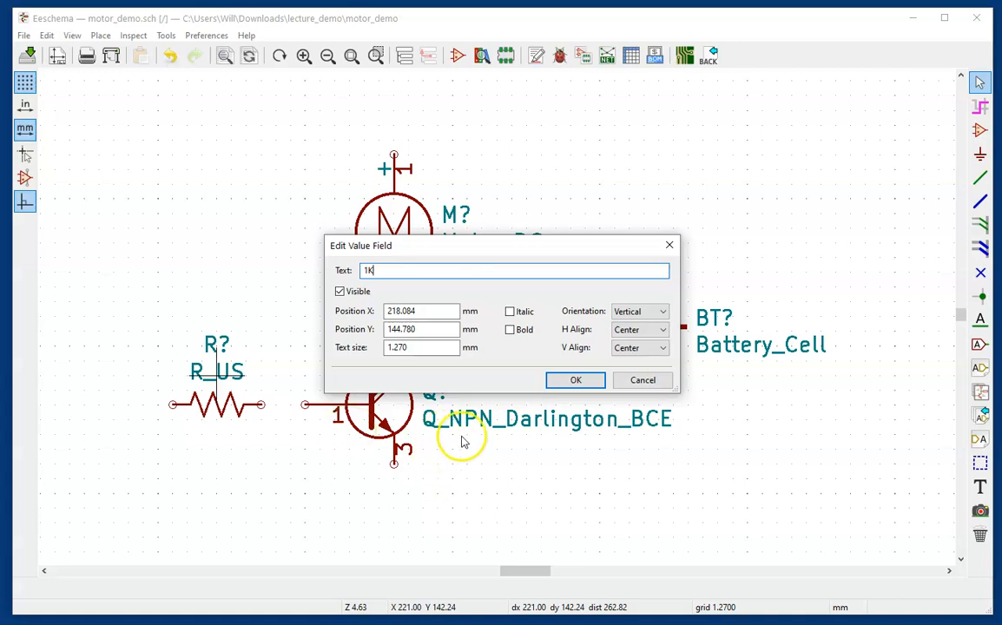
pyautogui.click(575, 381)
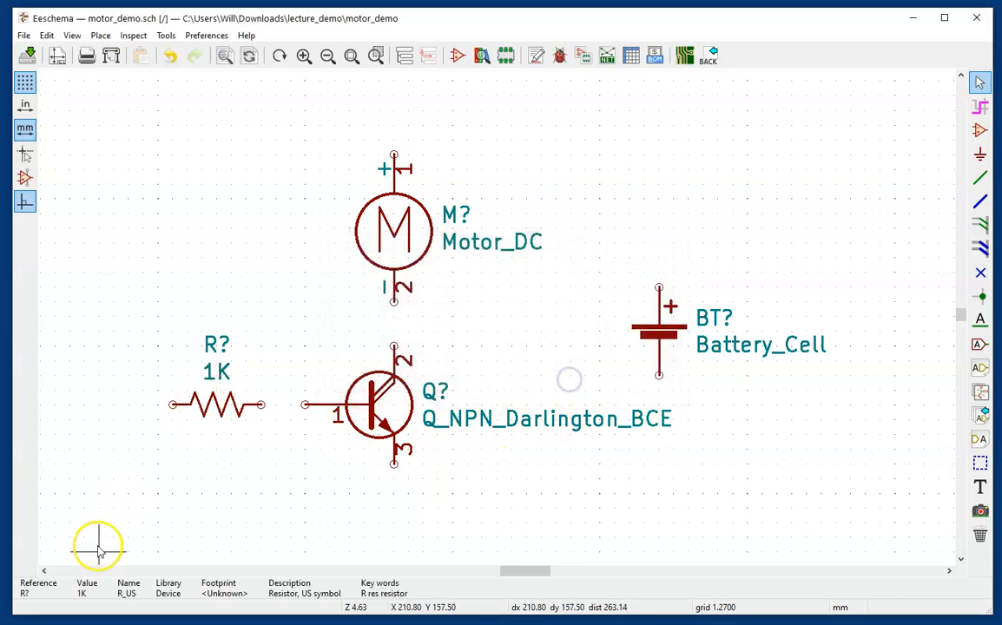
# Set the Darlington transistor's value to TIP120
pyautogui.doubleClick(547, 418)
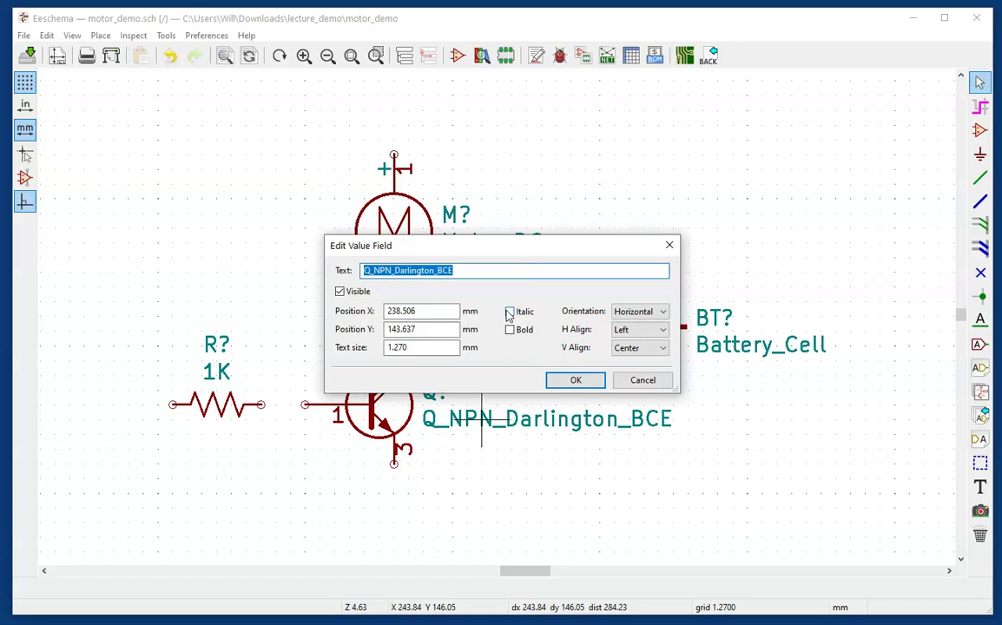
pyautogui.write('tip')
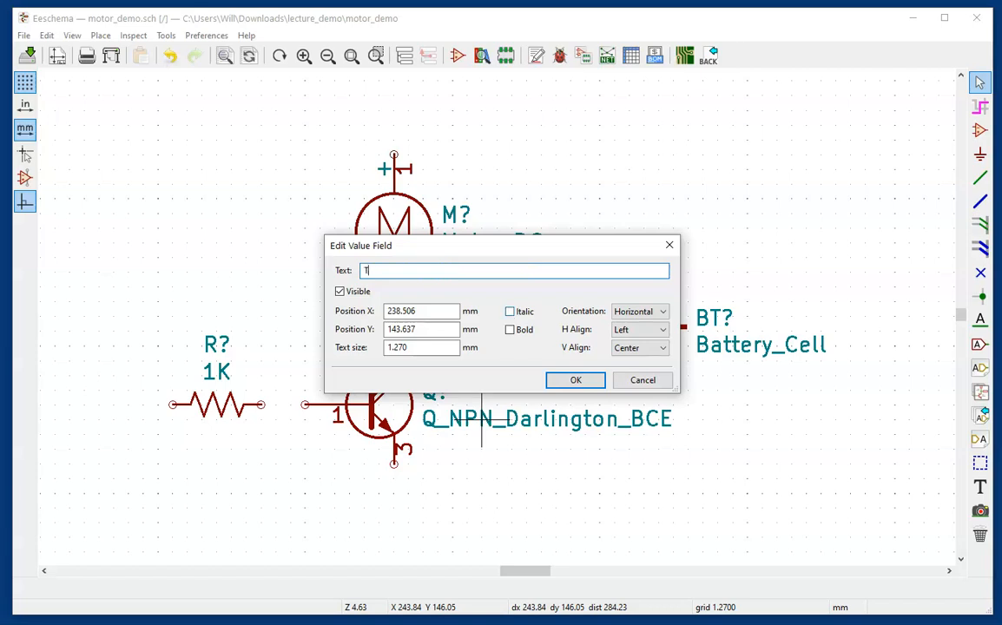
pyautogui.write('IP120')
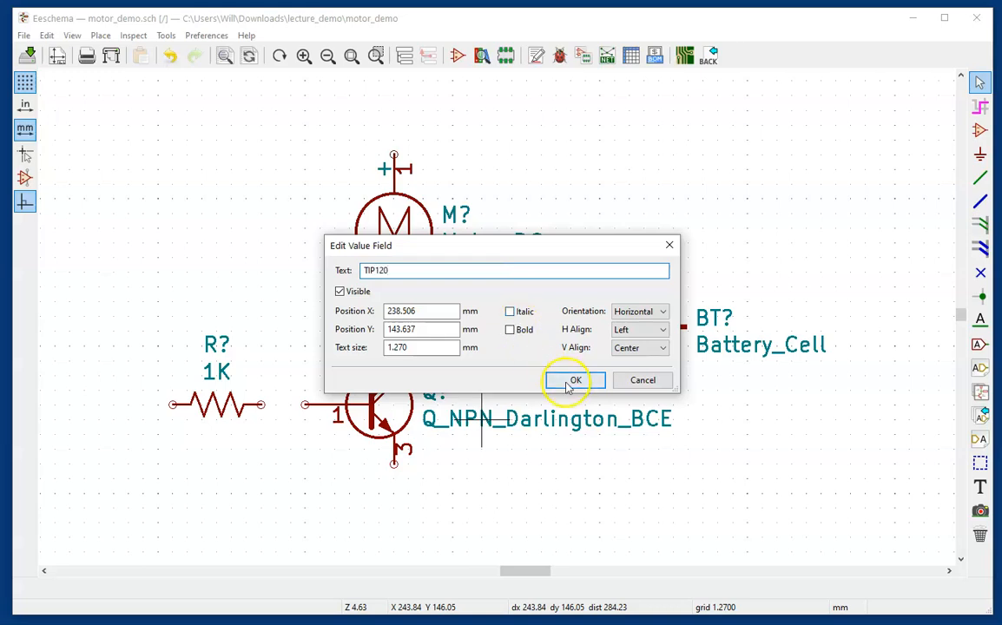
pyautogui.click(572, 381)
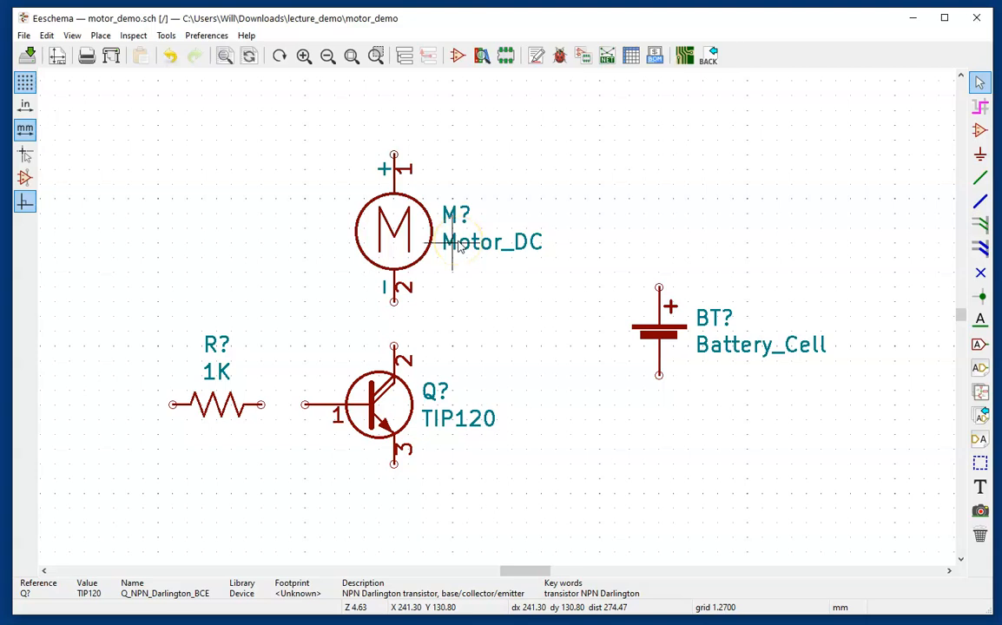
pyautogui.moveTo(518, 241)
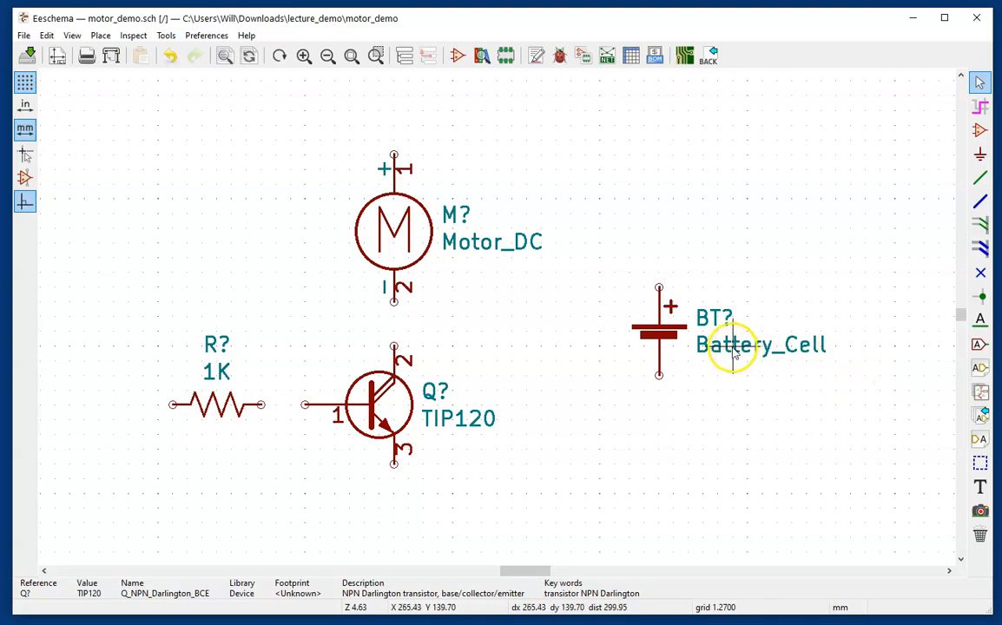
# Set the battery cell's value to 12V
pyautogui.doubleClick(734, 345)
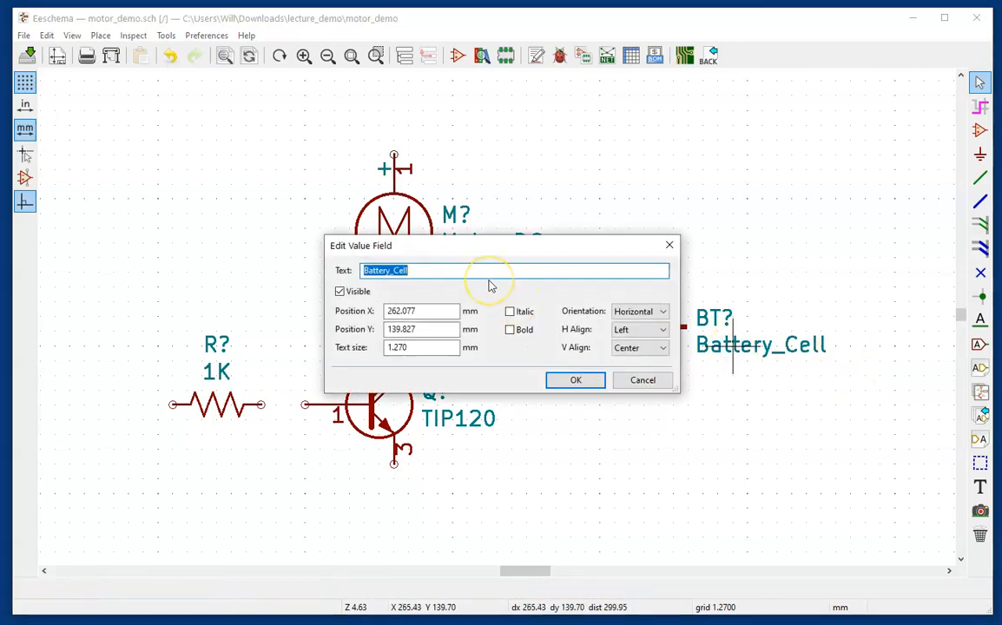
pyautogui.write('12')
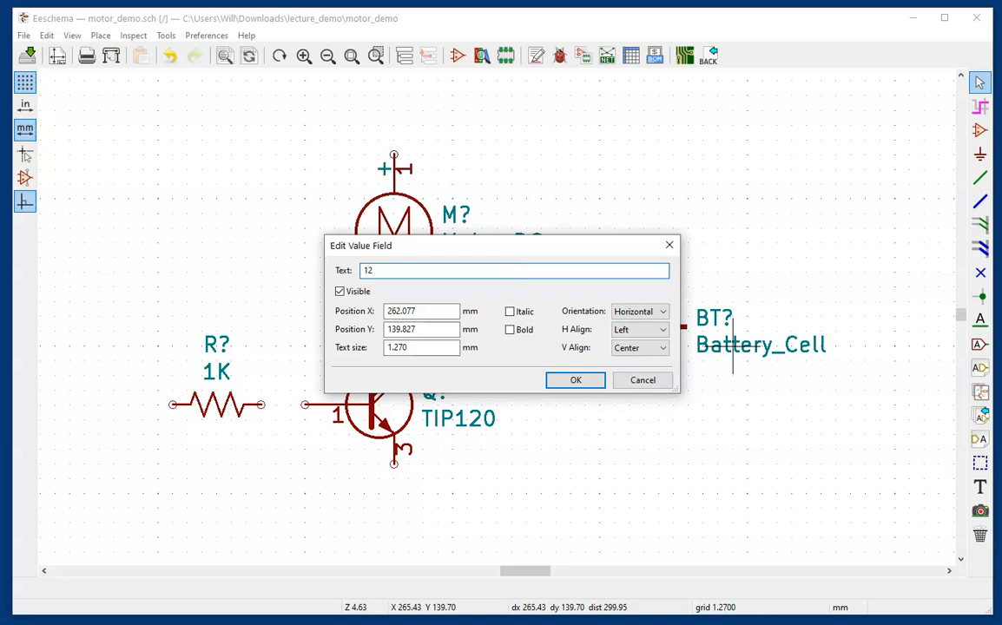
pyautogui.write('v')
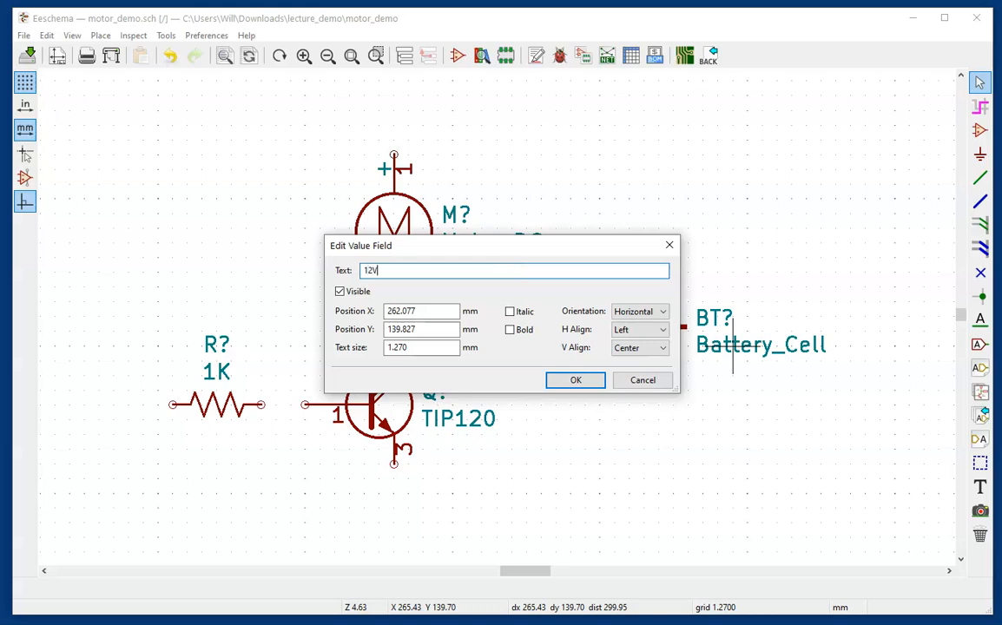
pyautogui.click(575, 380)
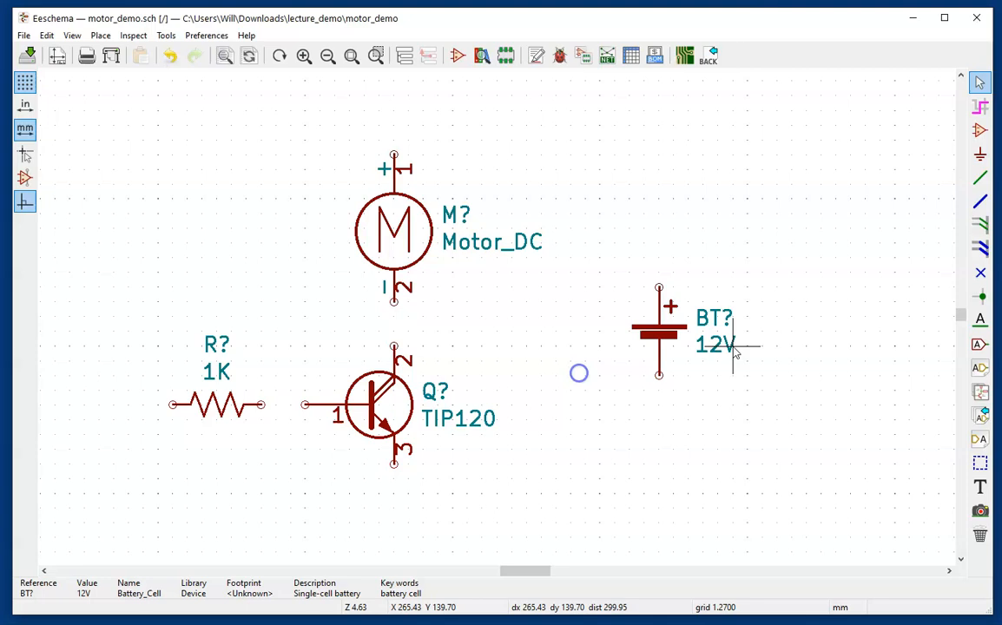
pyautogui.moveTo(439, 593)
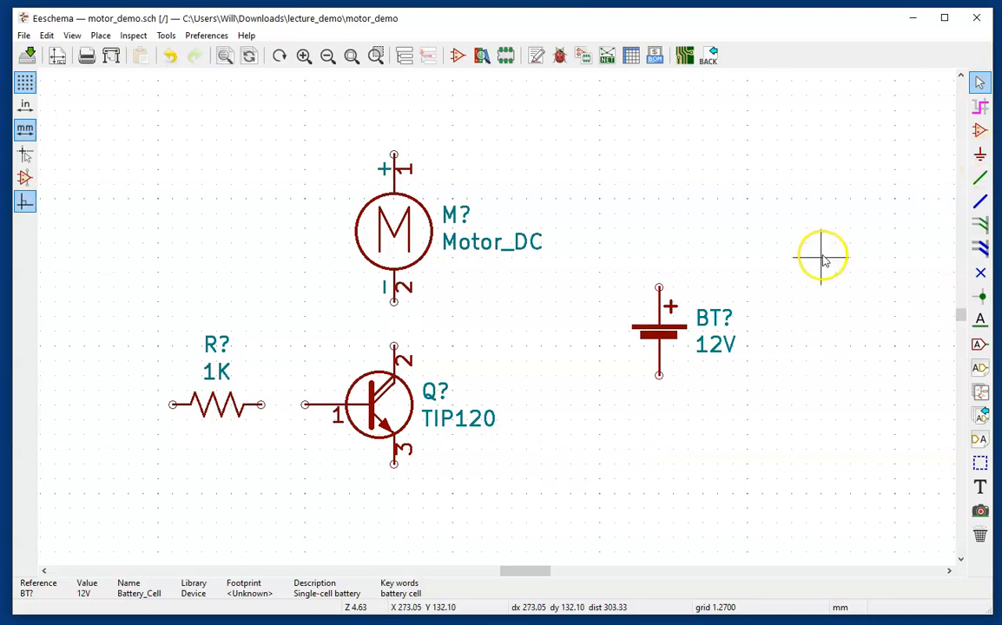
pyautogui.moveTo(822, 257)
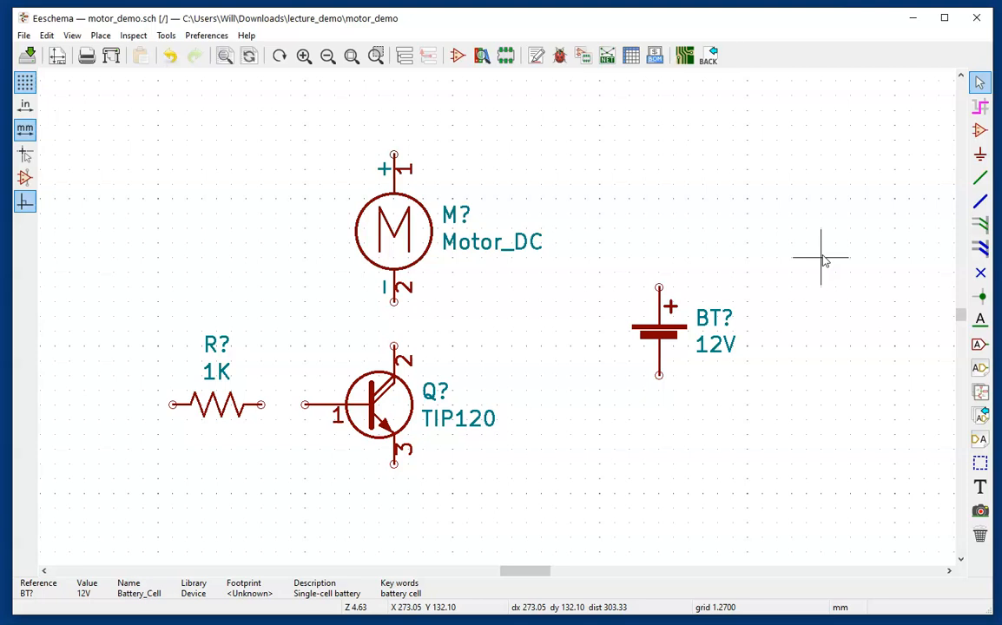
pyautogui.moveTo(980, 154)
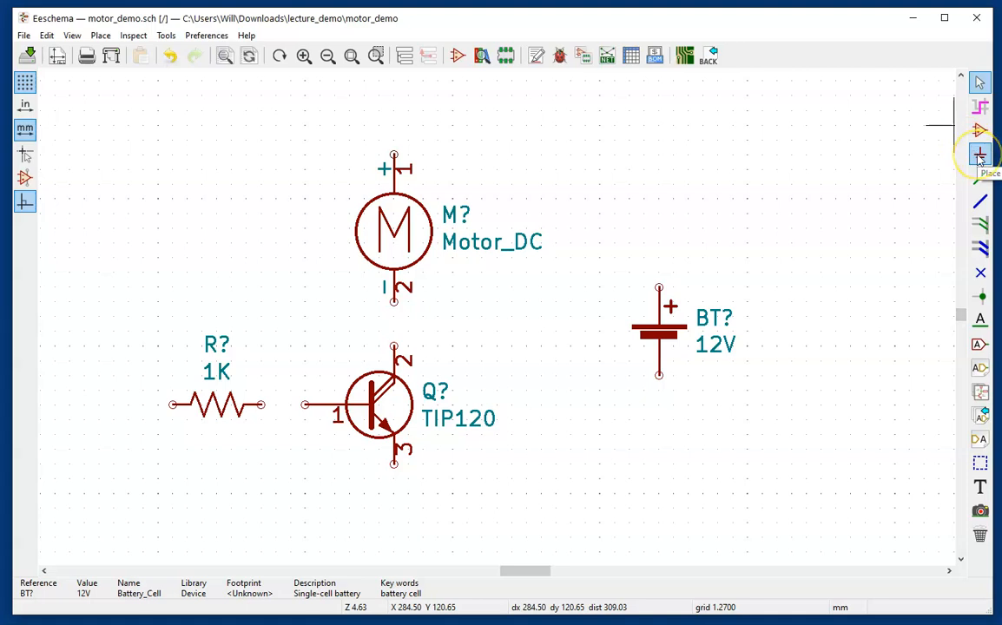
# Pick the GND power symbol to place beneath the TIP120 transistor
pyautogui.click(980, 154)
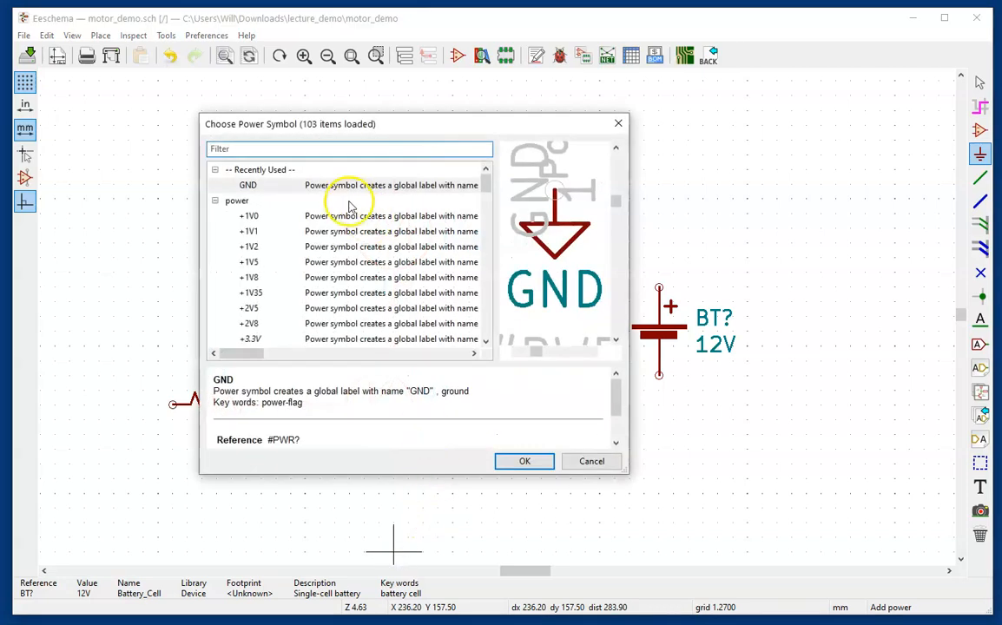
pyautogui.click(248, 185)
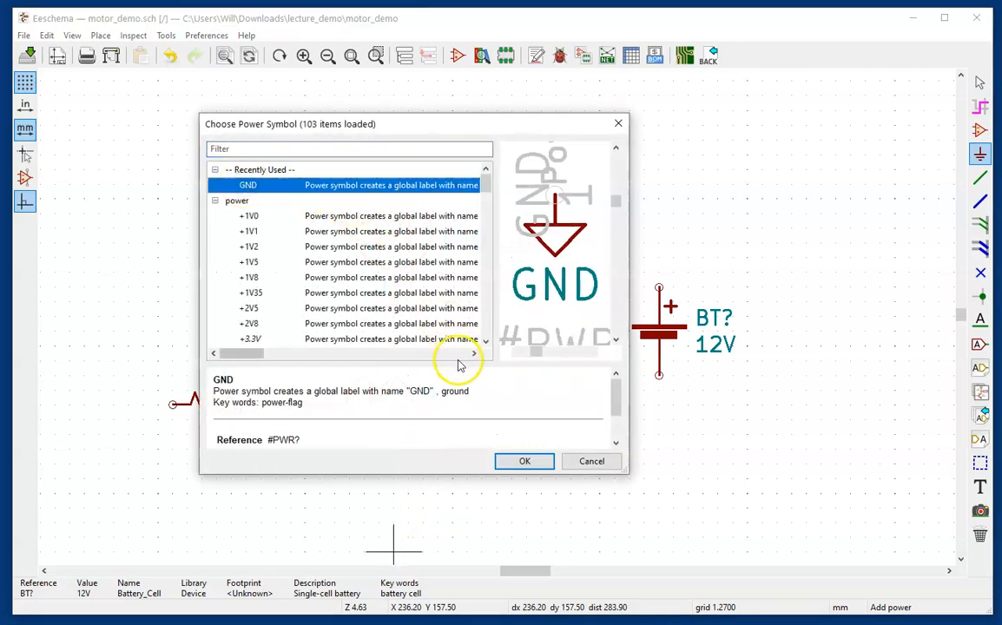
pyautogui.click(523, 462)
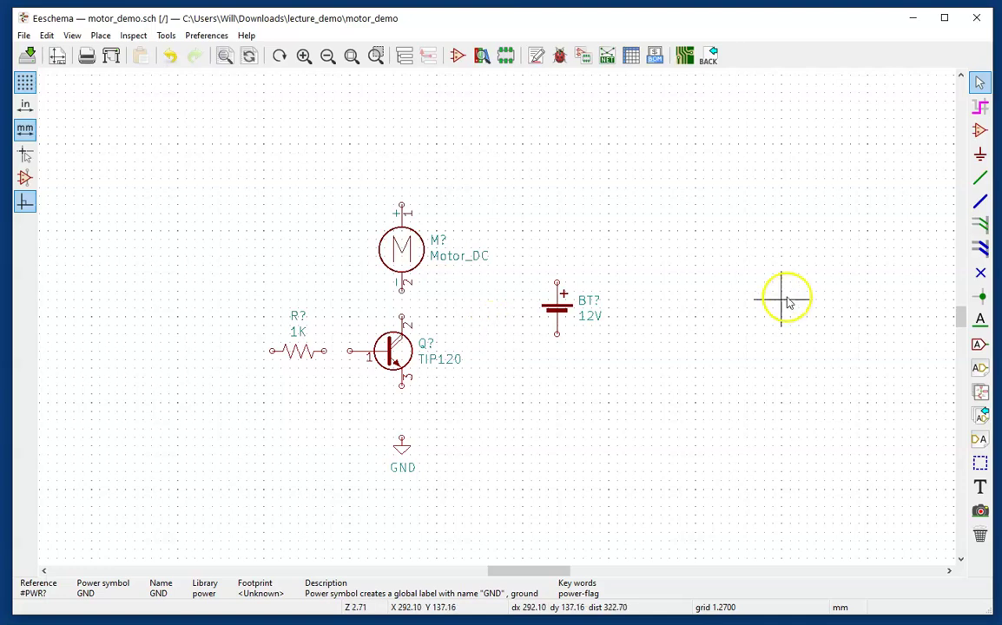
pyautogui.moveTo(980, 344)
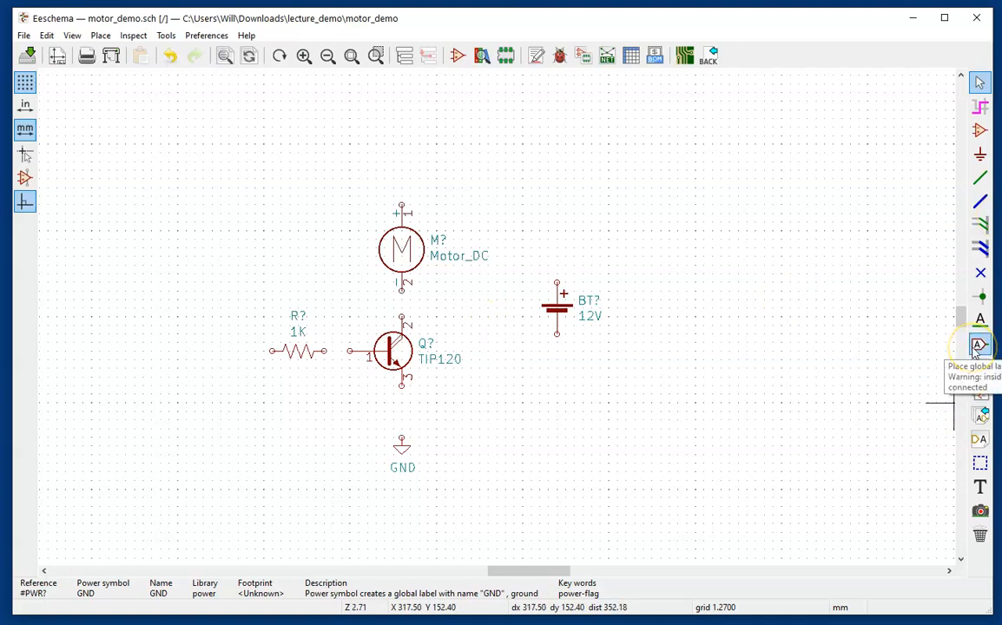
# Create a global label named PIN_4 left of the 1K resistor
pyautogui.click(980, 344)
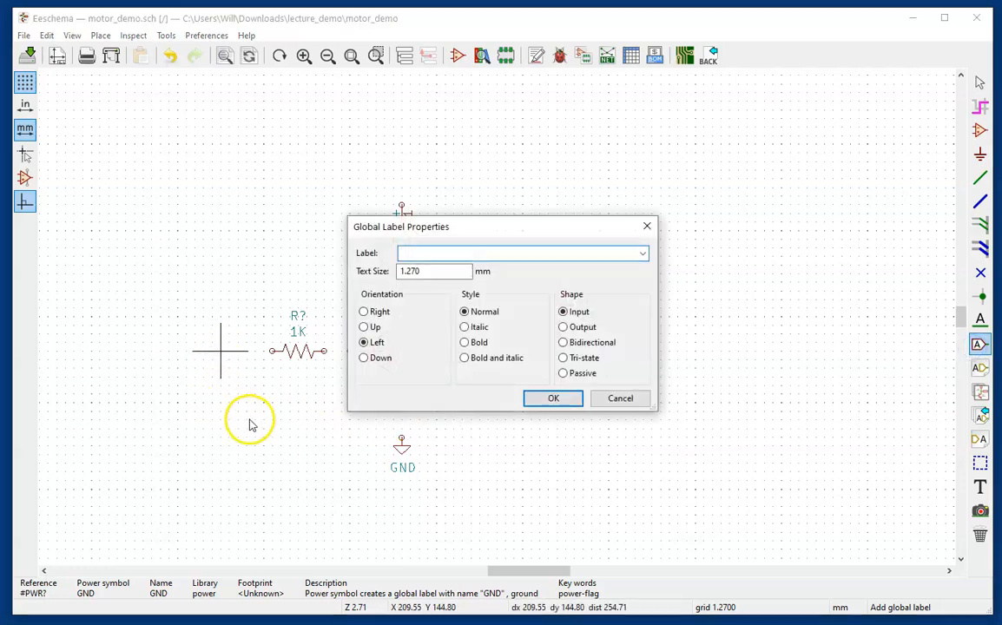
pyautogui.moveTo(274, 429)
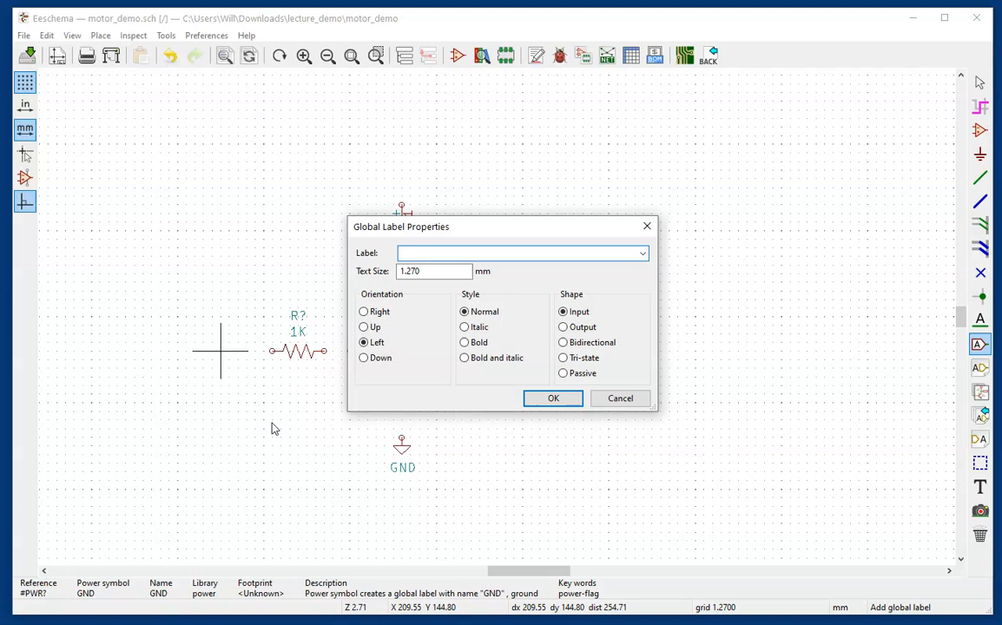
pyautogui.click(517, 253)
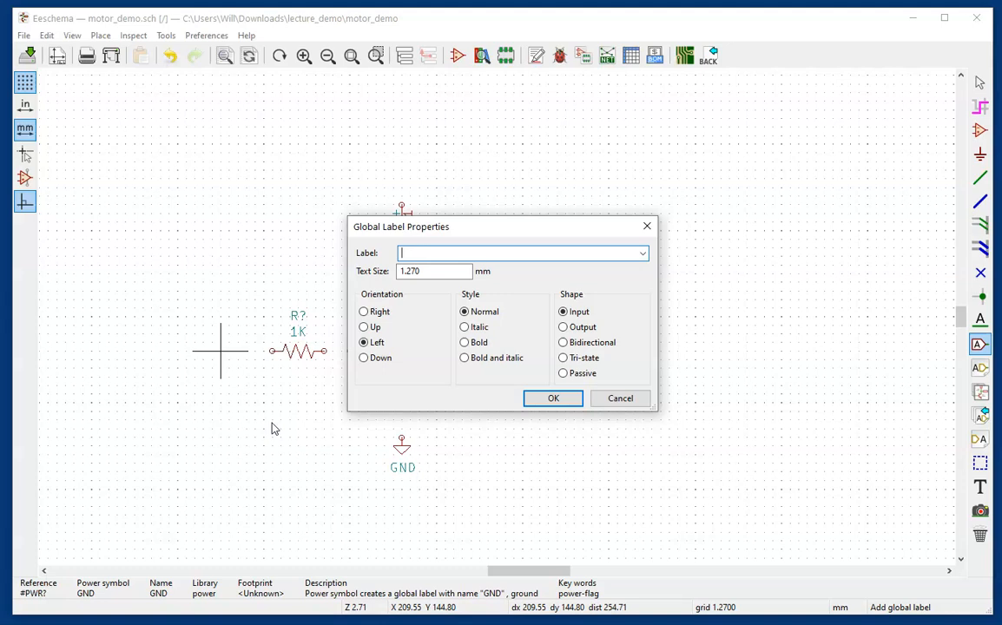
pyautogui.write('PIN_')
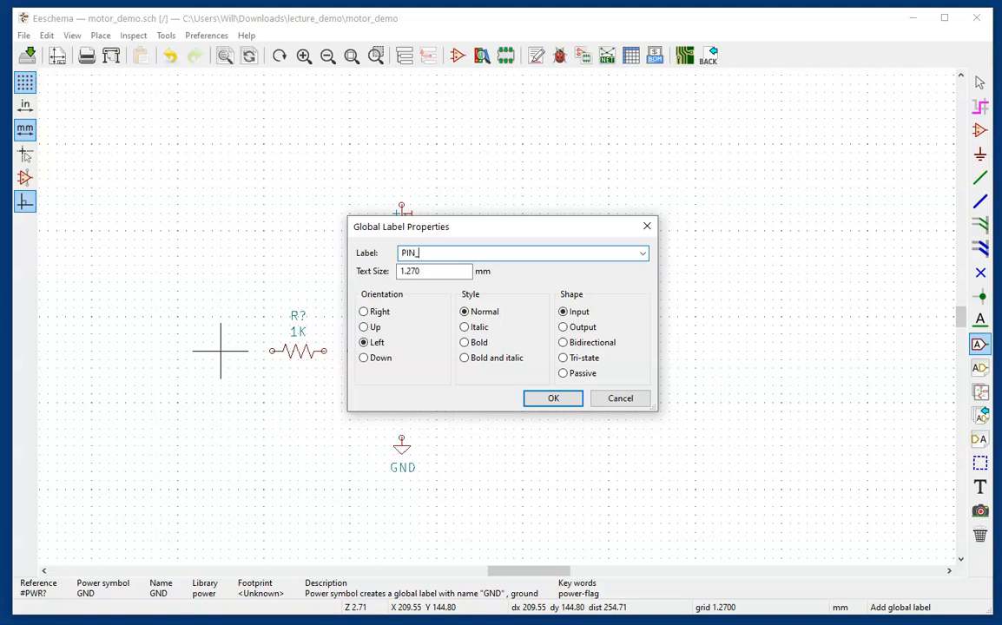
pyautogui.write('4')
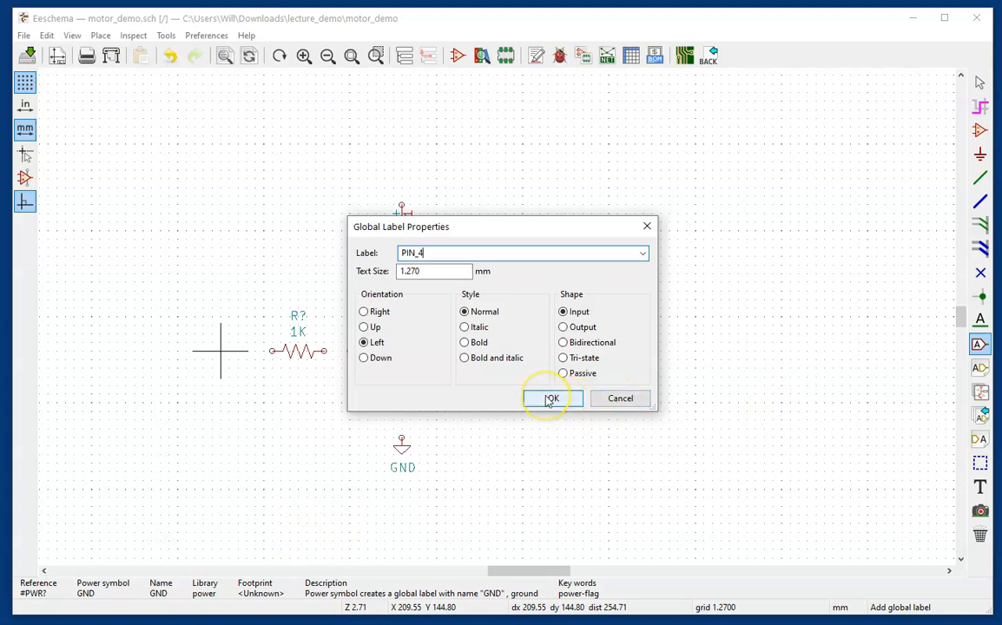
pyautogui.click(554, 398)
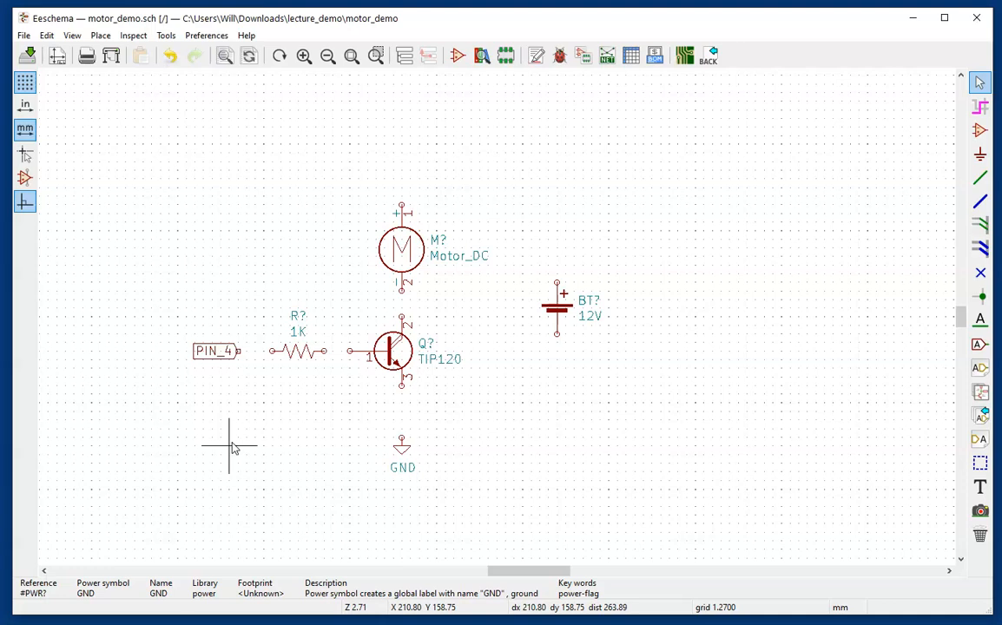
pyautogui.moveTo(241, 465)
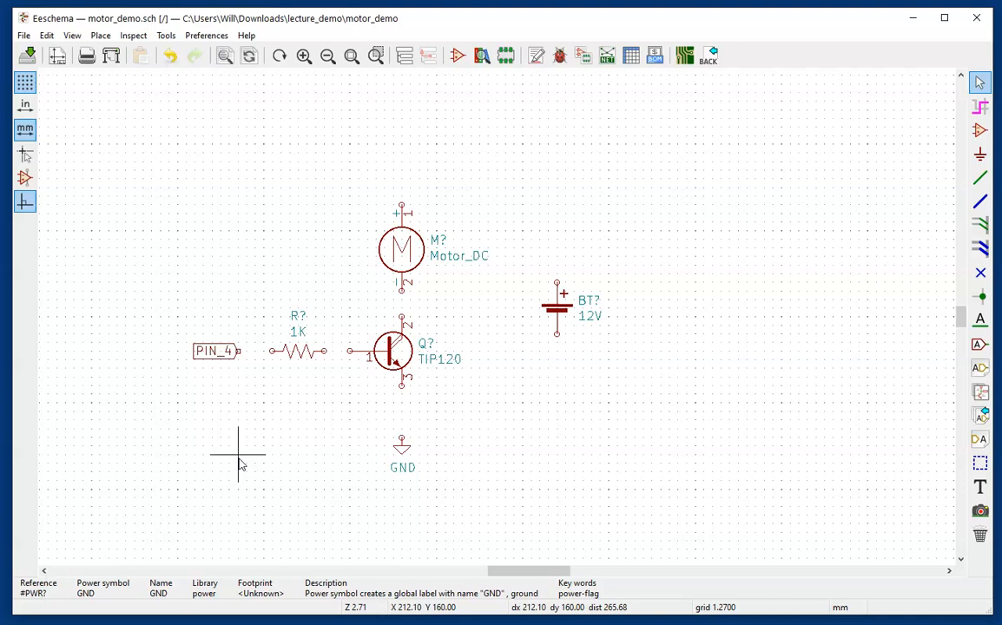
pyautogui.moveTo(235, 356)
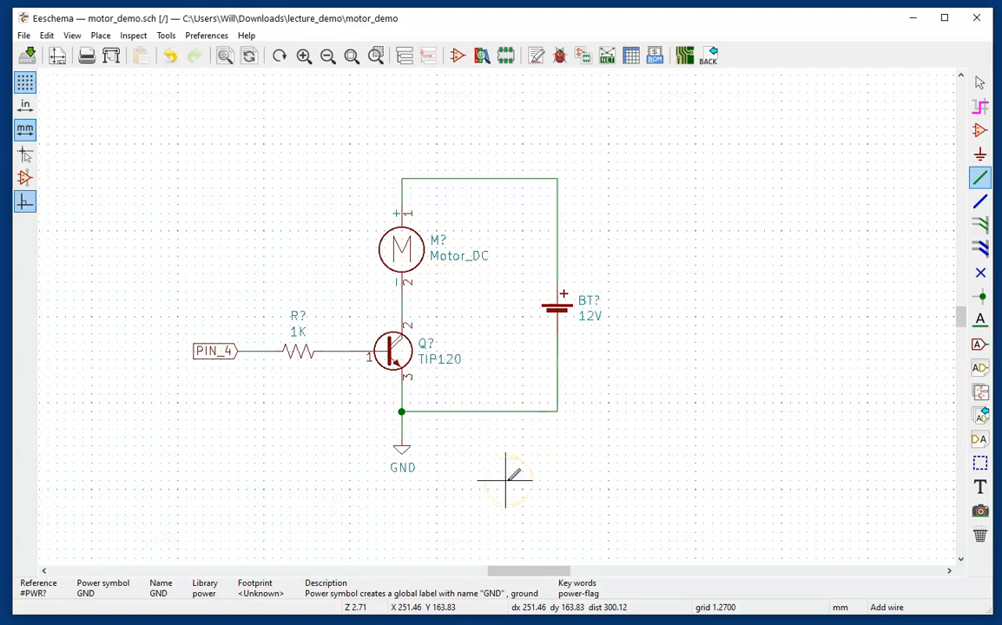
pyautogui.moveTo(399, 414)
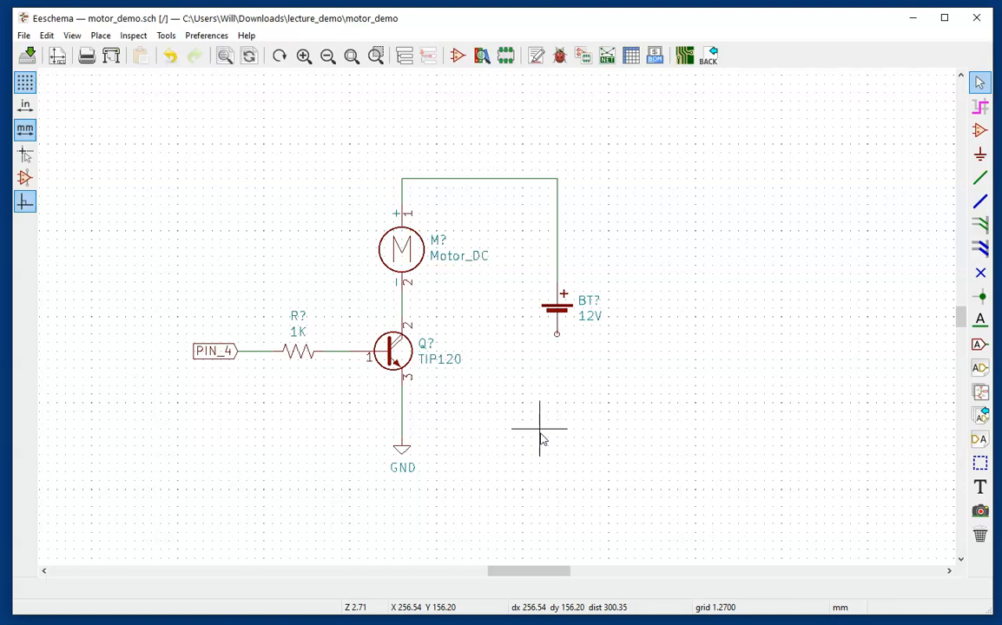
# Add a second GND symbol below the battery and wire it to the negative pin
pyautogui.click(402, 456)
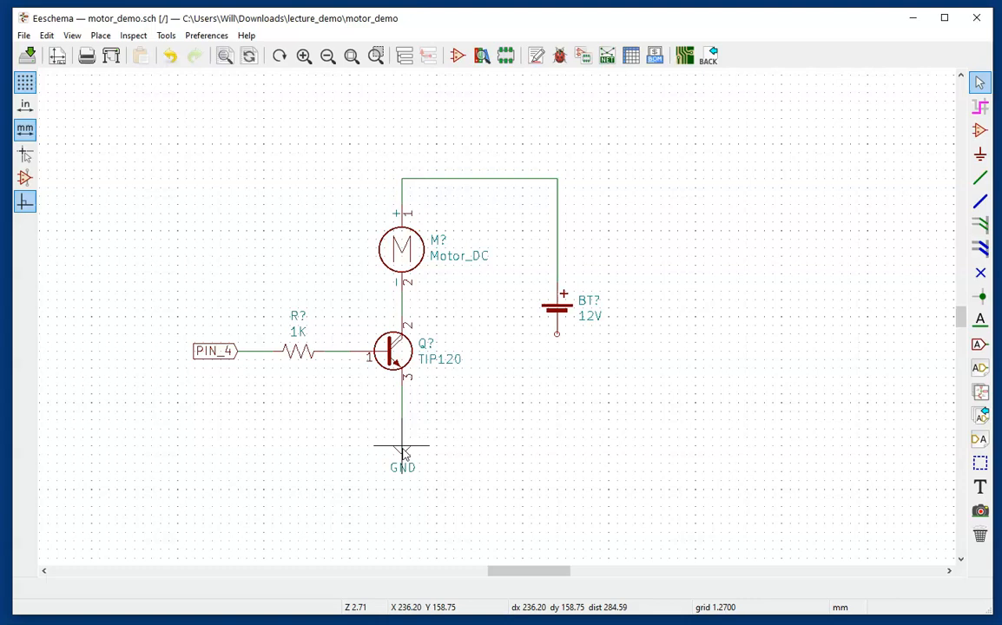
pyautogui.click(556, 400)
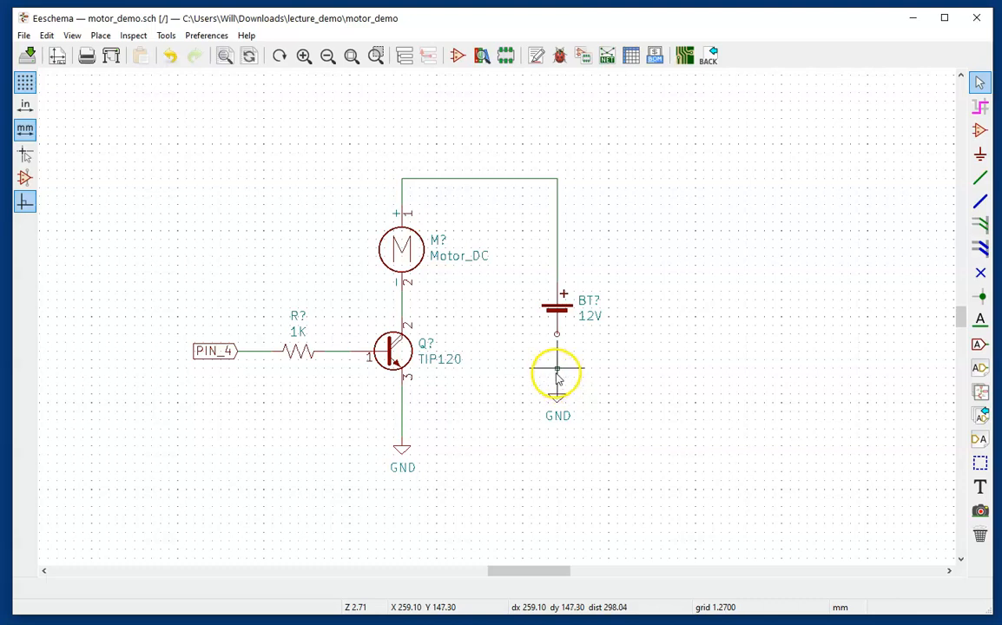
pyautogui.moveTo(557, 373); pyautogui.dragTo(565, 422)
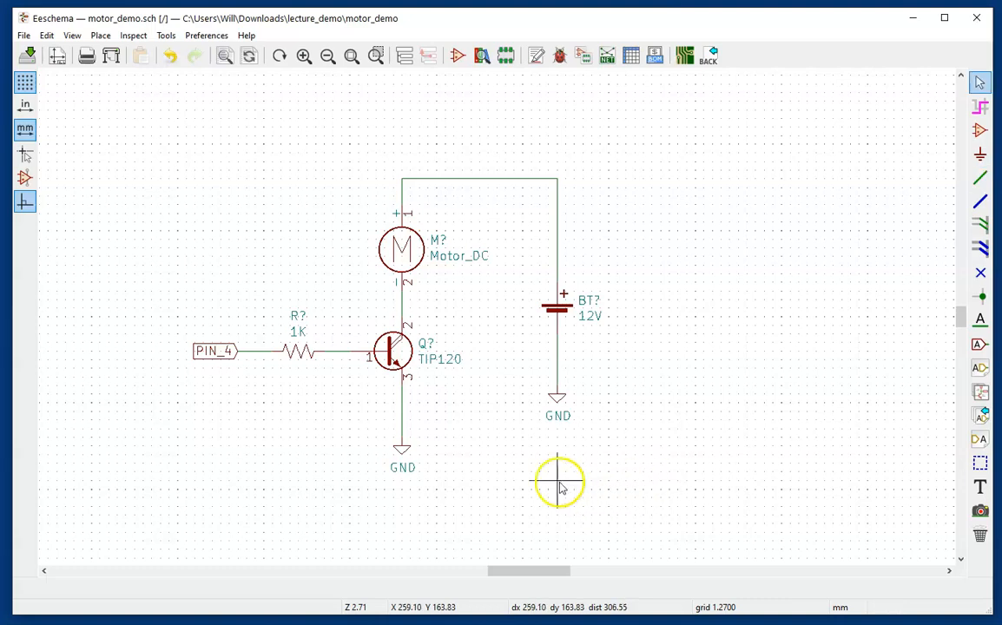
pyautogui.moveTo(560, 320)
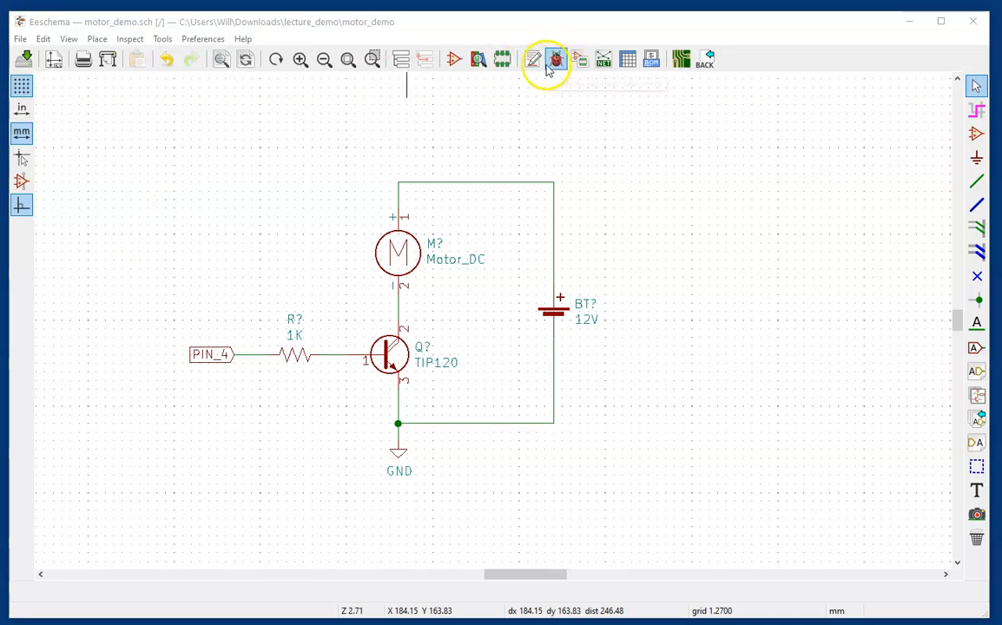
# Run Annotate Schematic Symbols to number the parts R1, Q1, M1 and BT1
pyautogui.click(534, 59)
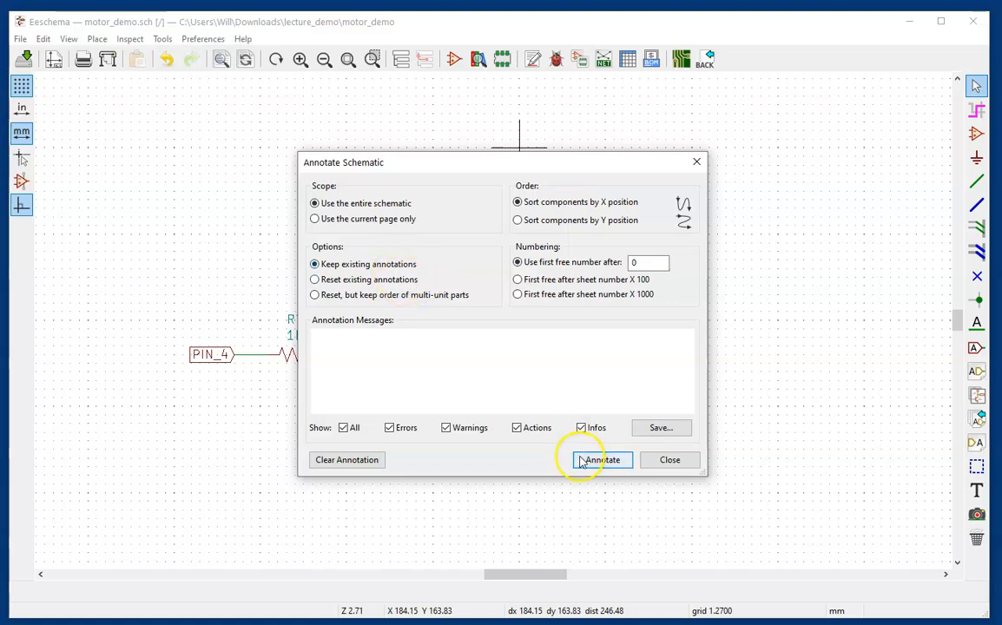
pyautogui.click(602, 460)
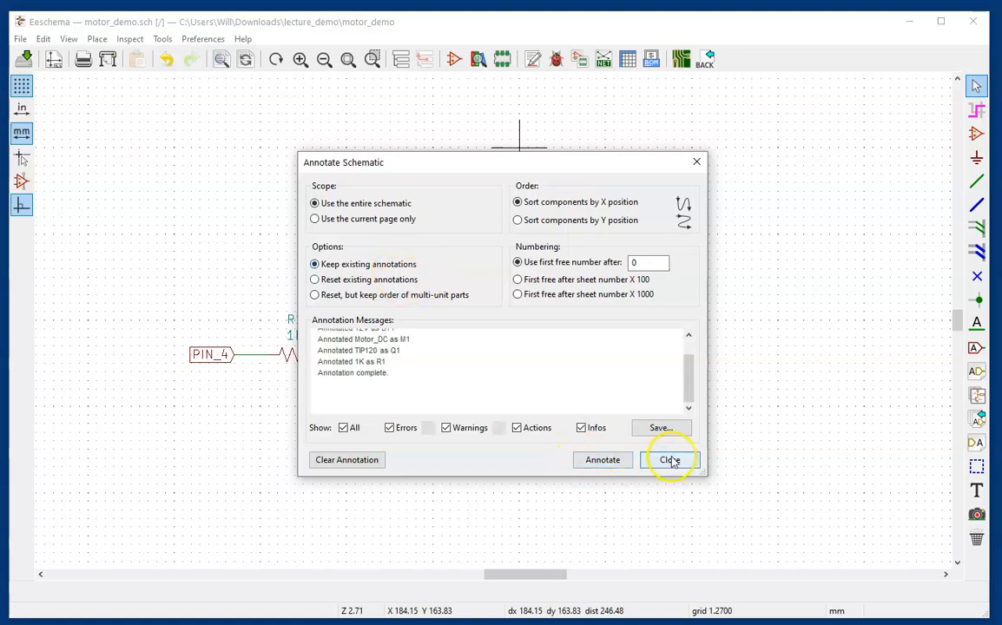
pyautogui.click(671, 459)
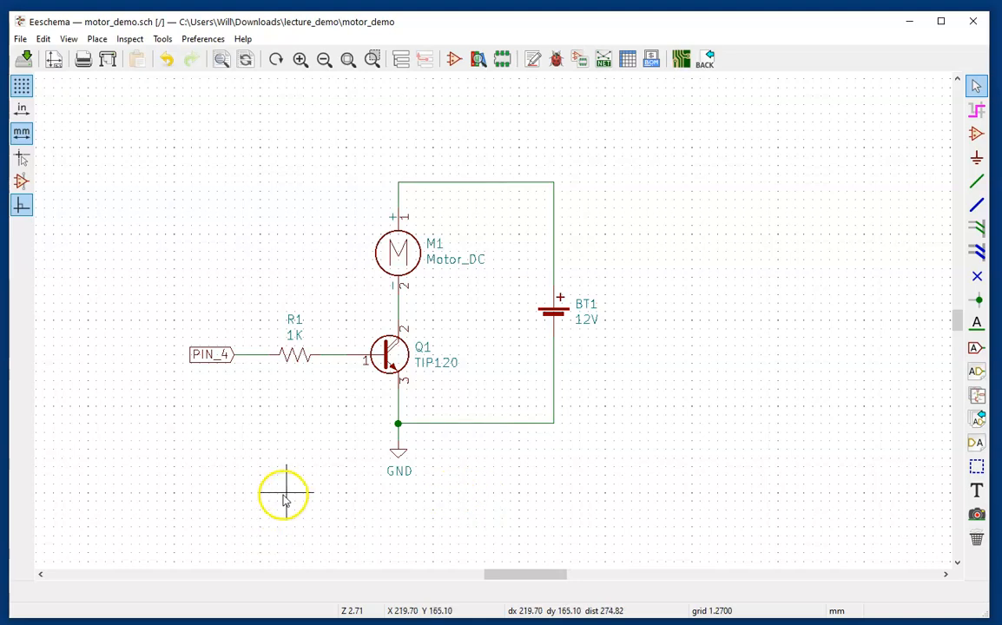
pyautogui.moveTo(436, 260)
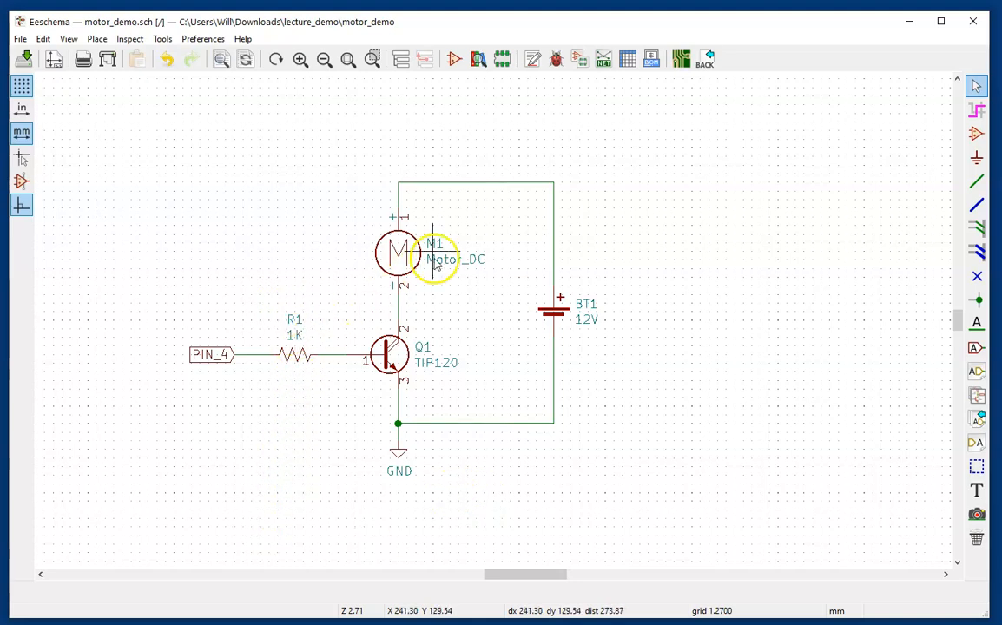
pyautogui.moveTo(620, 325)
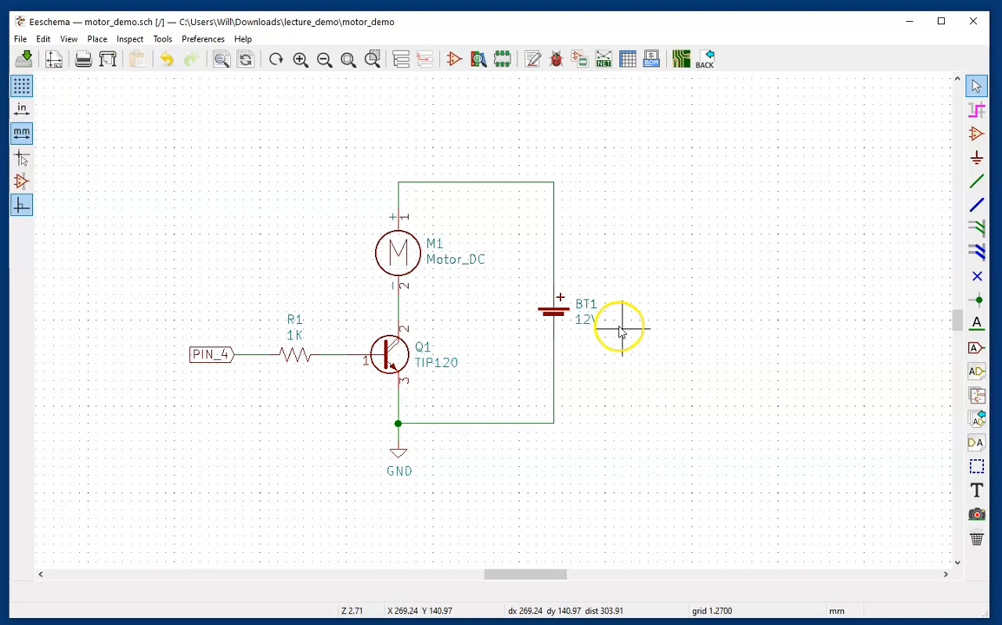
pyautogui.moveTo(422, 384)
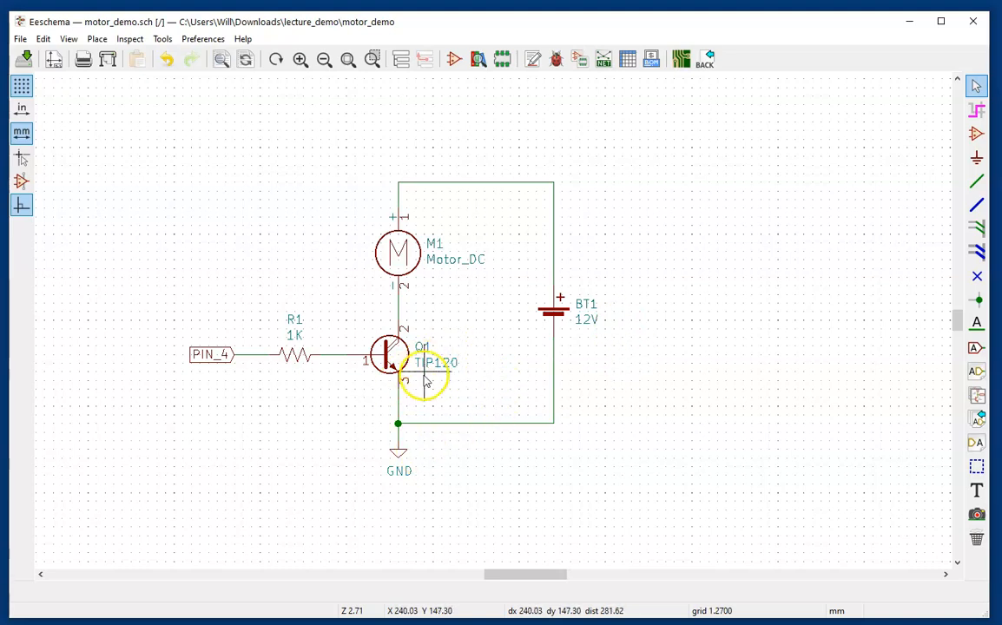
pyautogui.moveTo(245, 485)
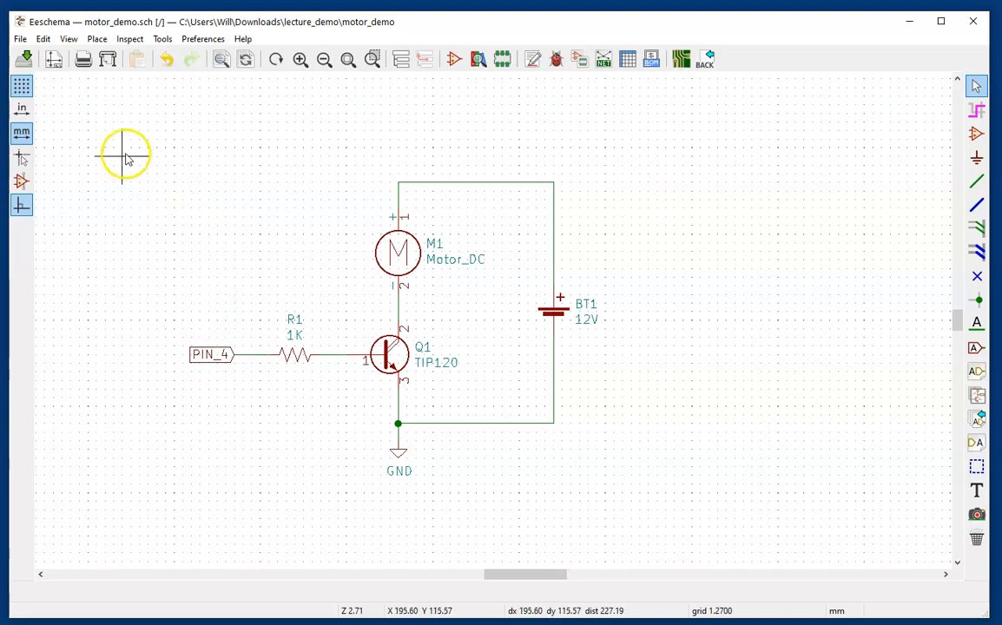
pyautogui.moveTo(176, 510)
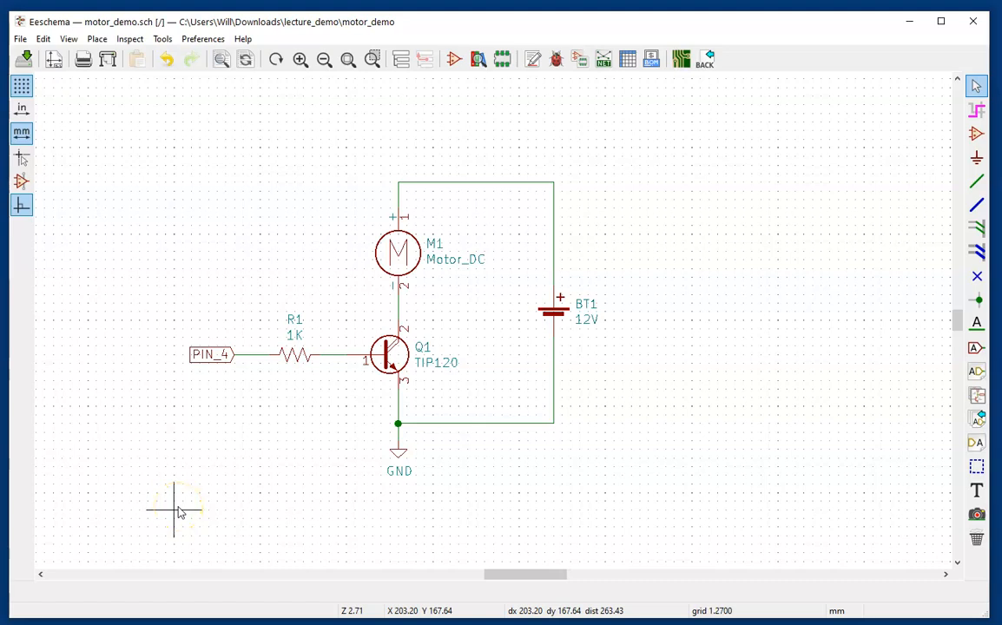
pyautogui.moveTo(182, 515)
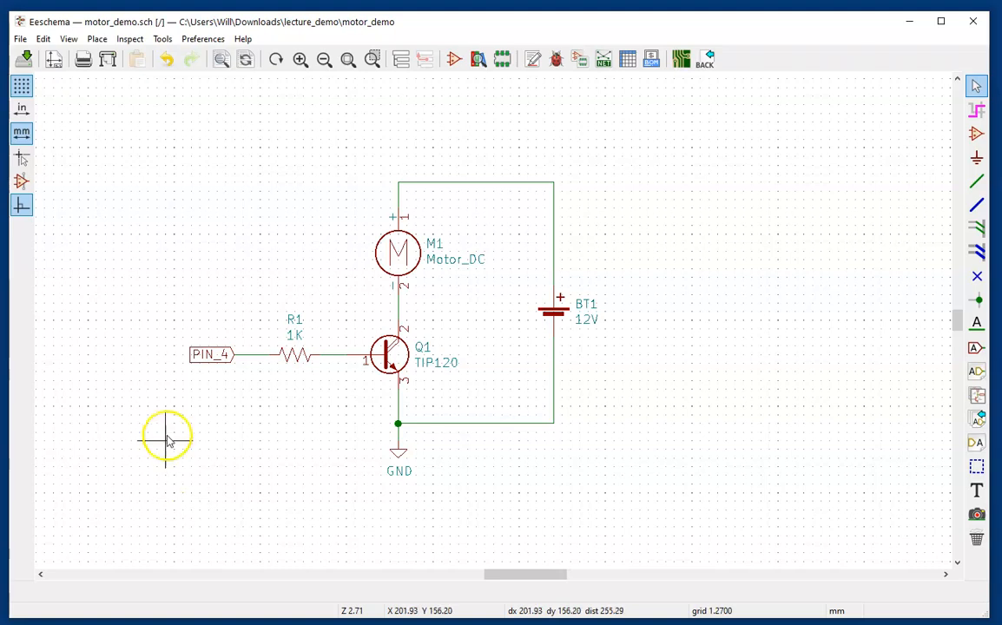
# Add a text note reading 'ARDUINO CONNECTIONS' above the PIN_4 label
pyautogui.click(165, 438)
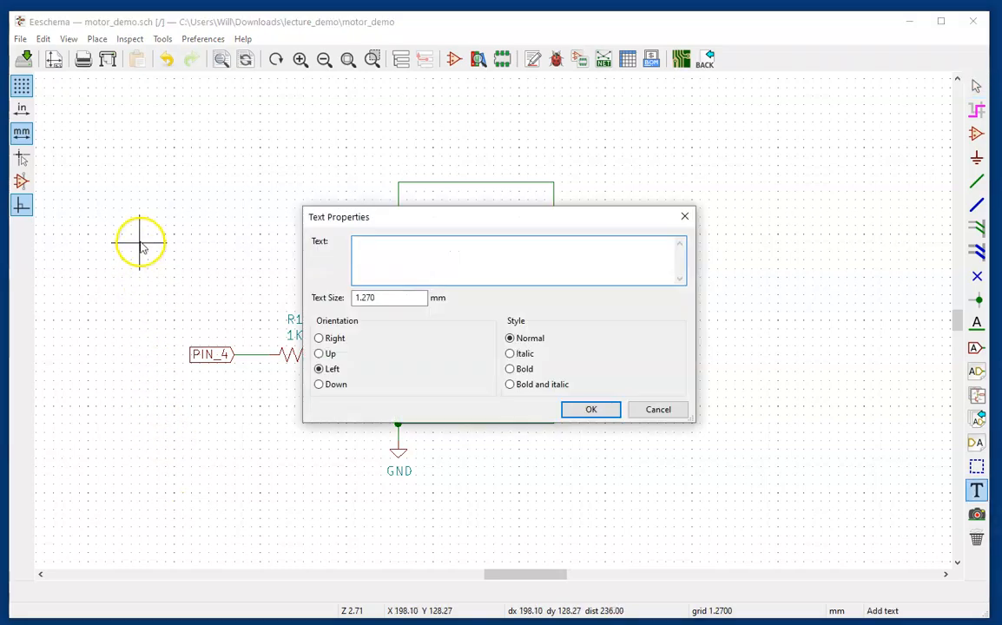
pyautogui.click(400, 264)
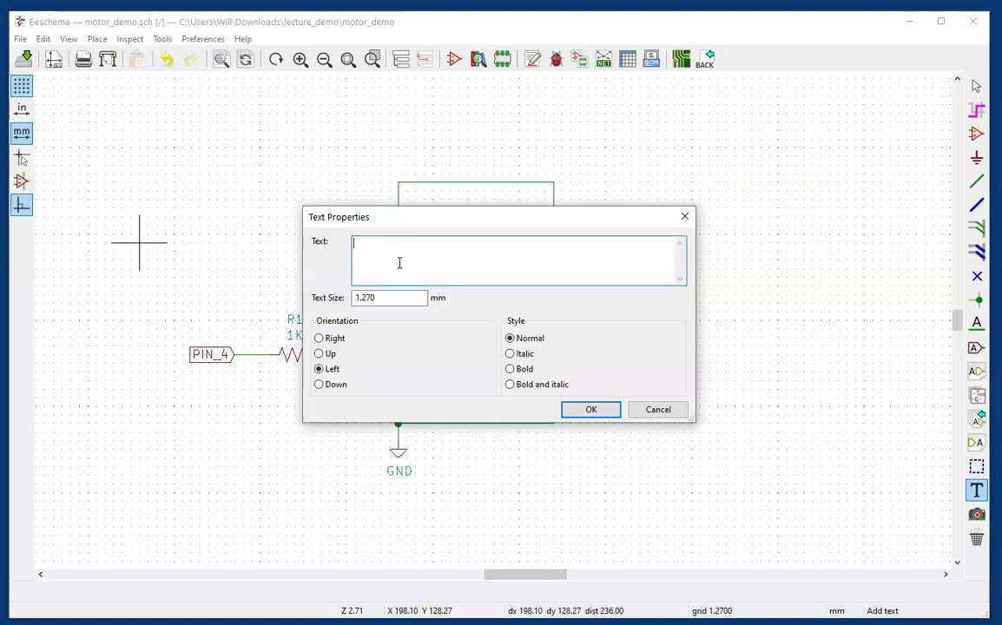
pyautogui.write('a')
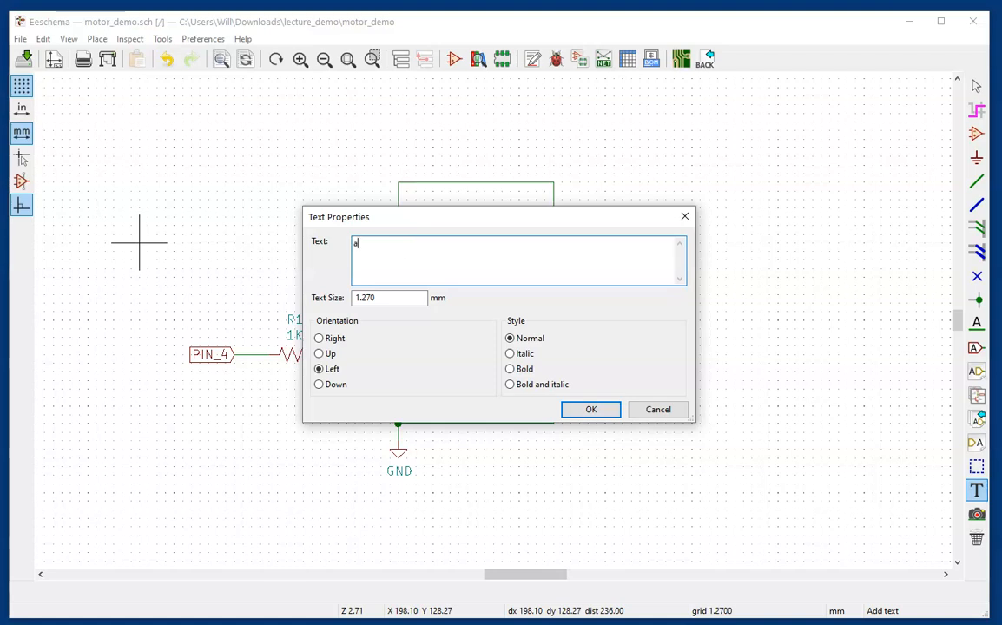
pyautogui.press('Backspace')
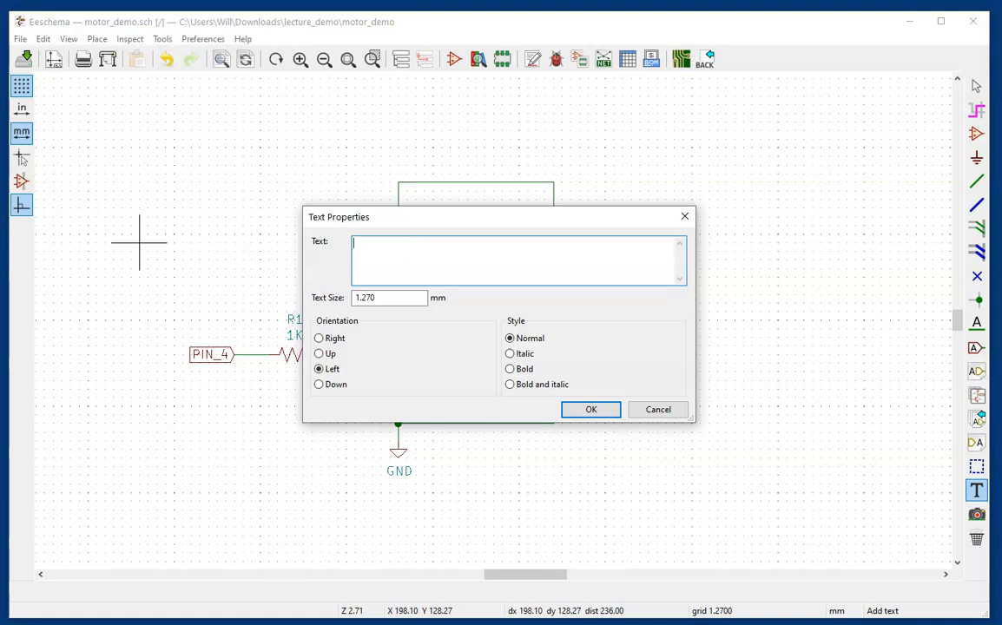
pyautogui.write('ARDUINO CONNEC')
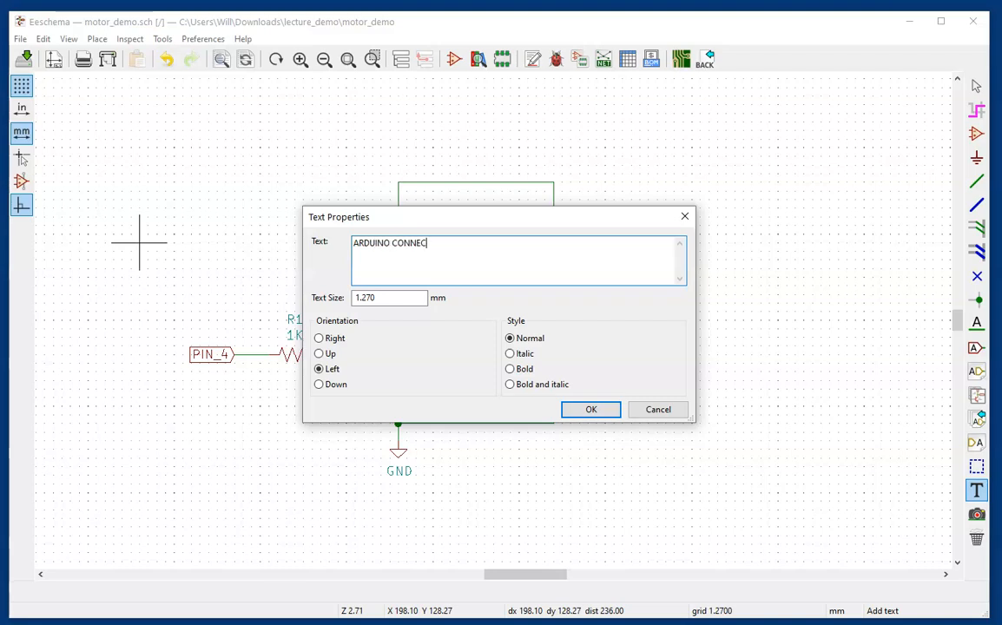
pyautogui.write('TIONS')
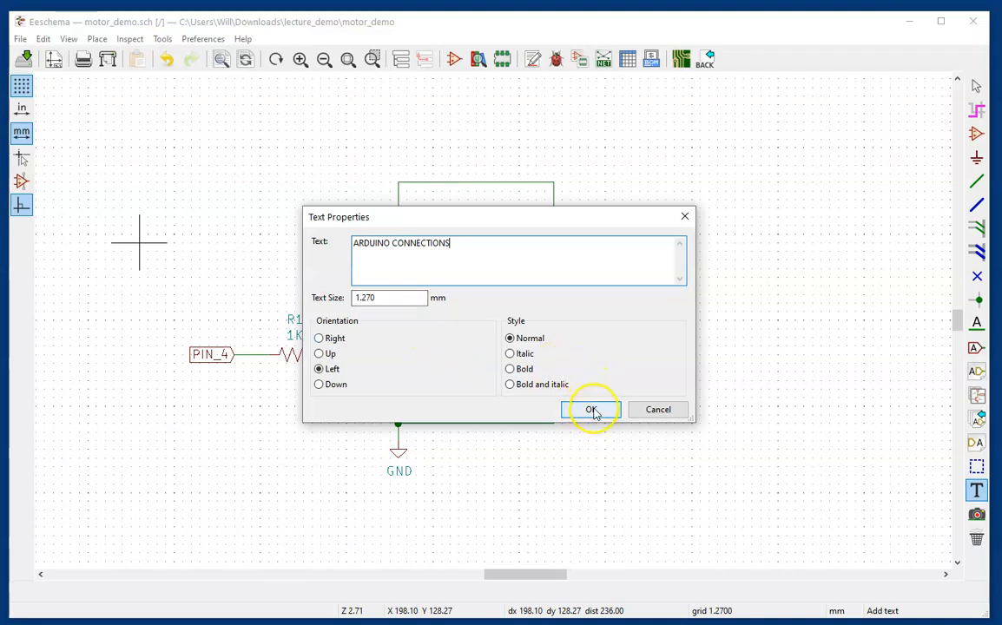
pyautogui.click(591, 410)
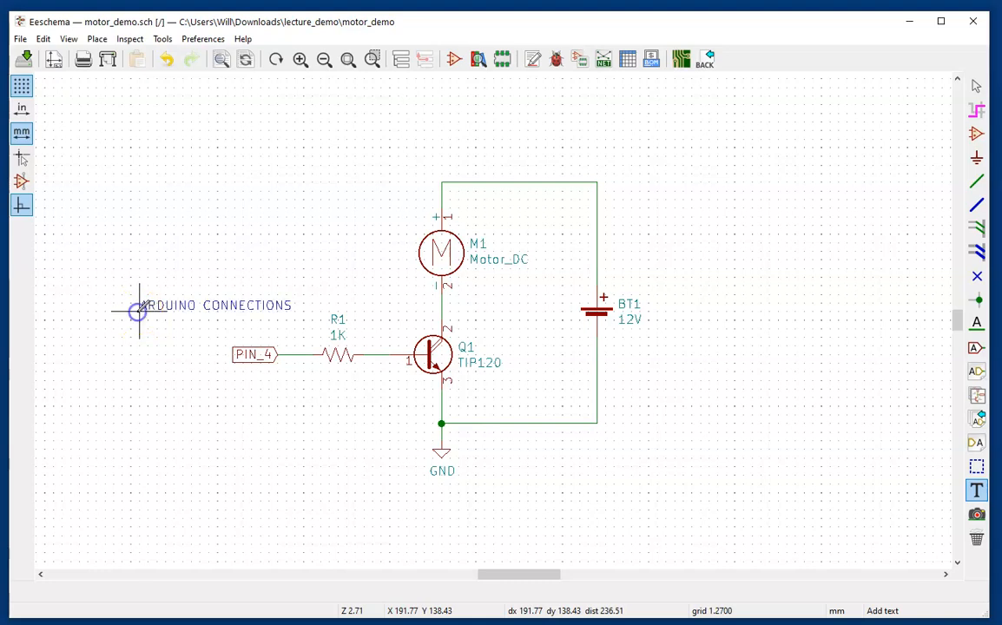
pyautogui.moveTo(285, 375)
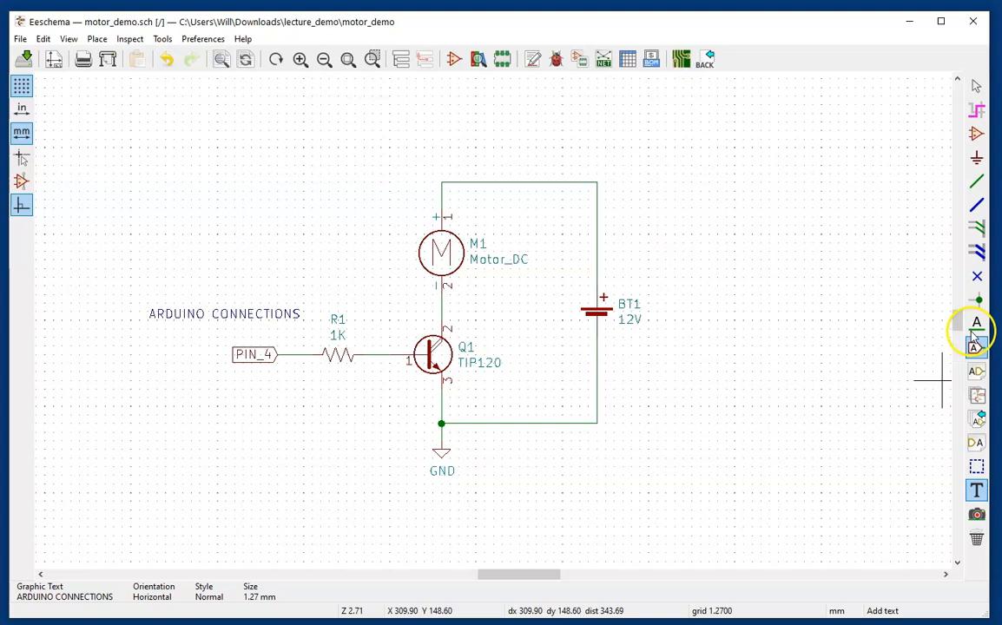
# Create a global label named GND and place it below the PIN_4 label
pyautogui.click(976, 347)
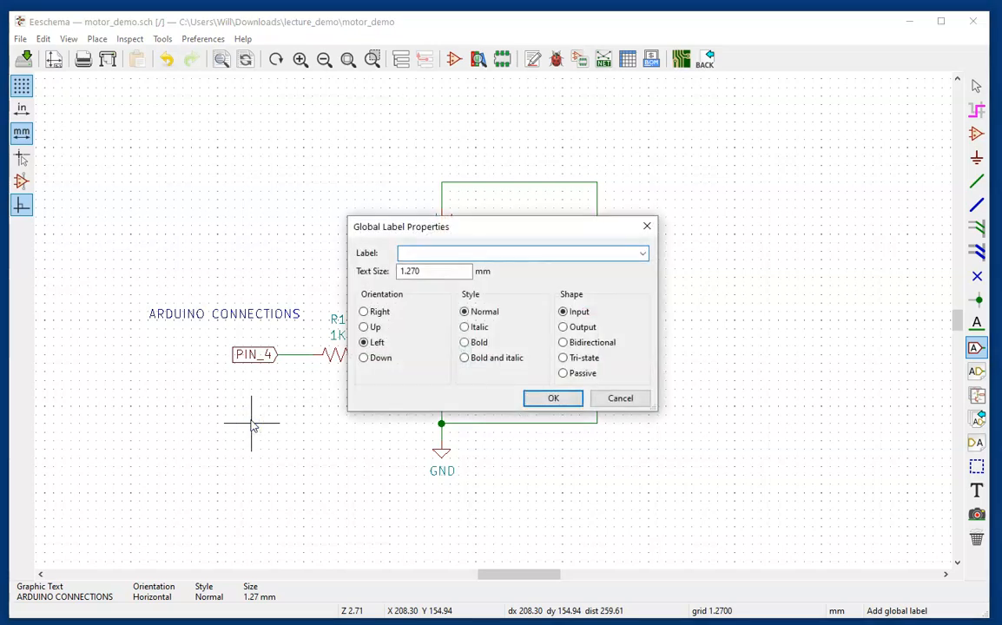
pyautogui.write('GND')
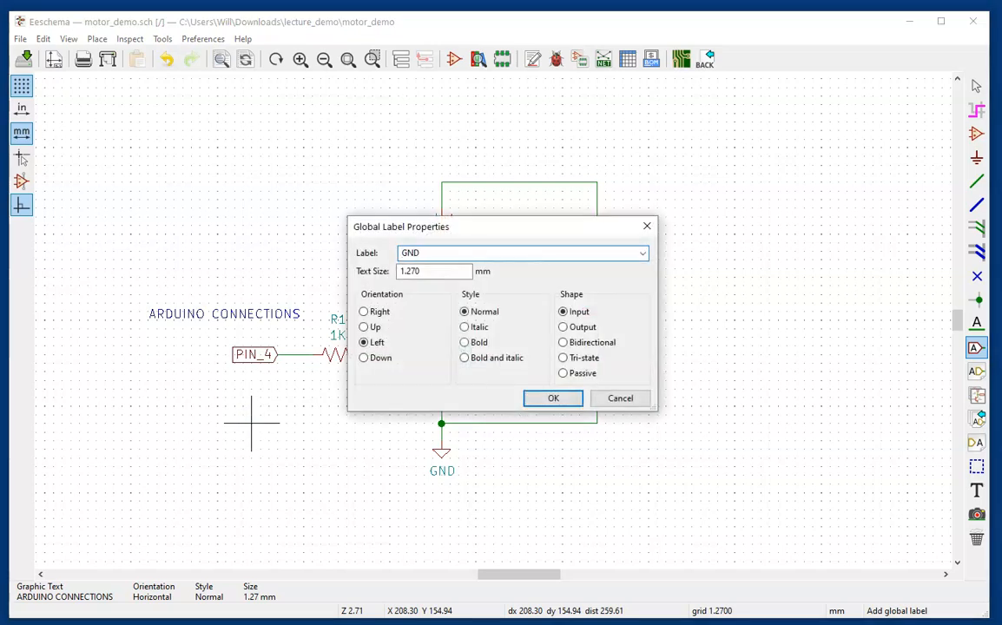
pyautogui.click(552, 398)
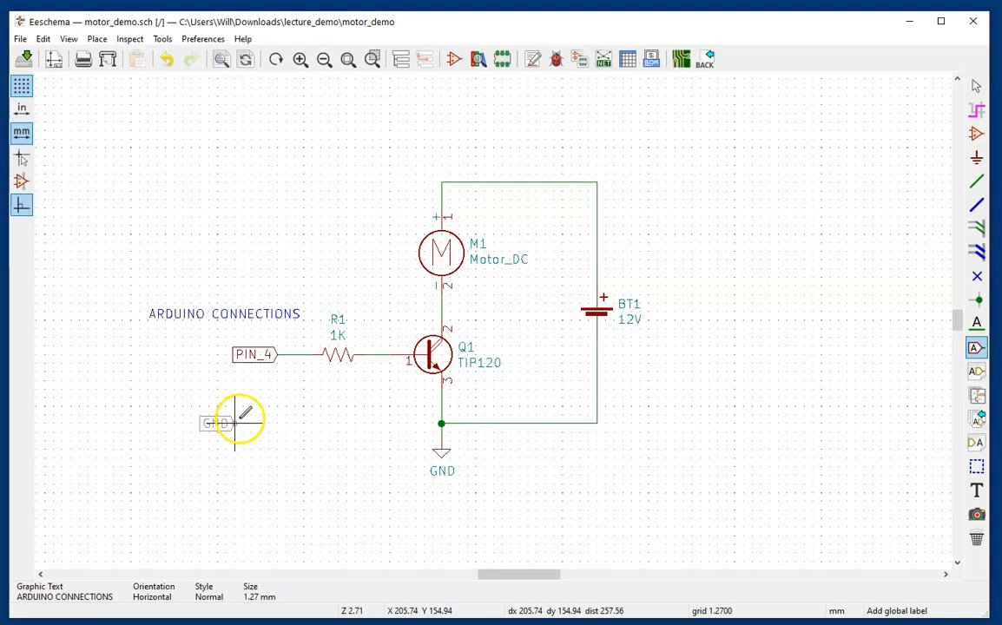
pyautogui.moveTo(224, 423); pyautogui.dragTo(273, 406)
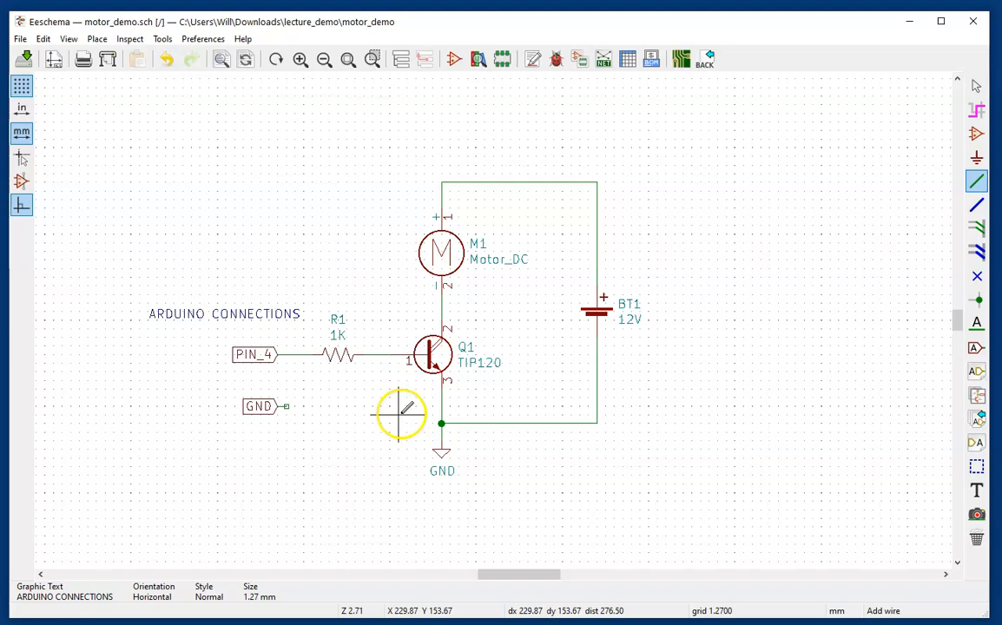
pyautogui.moveTo(287, 406)
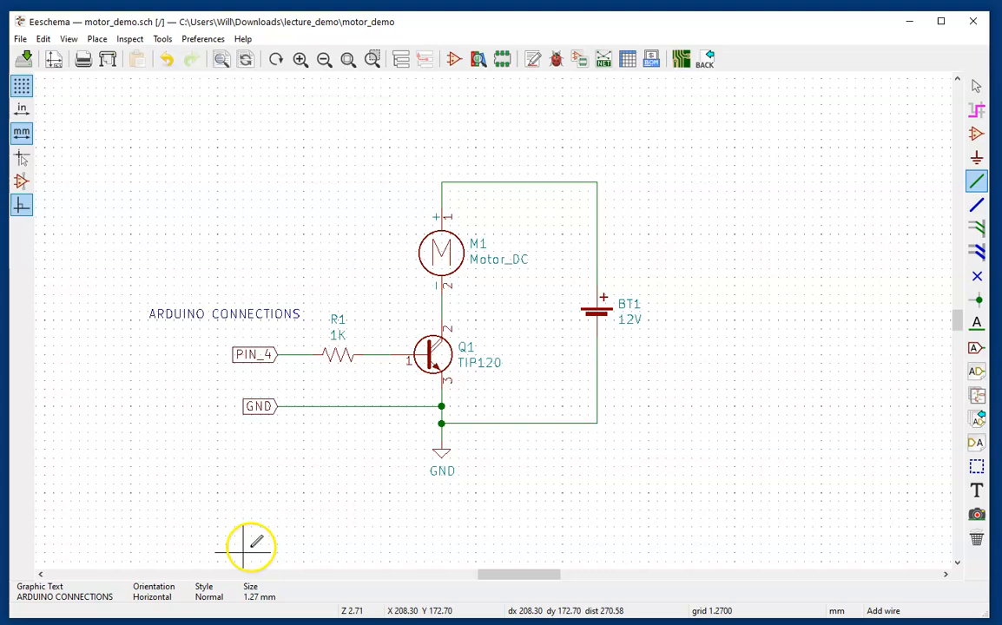
pyautogui.moveTo(291, 533)
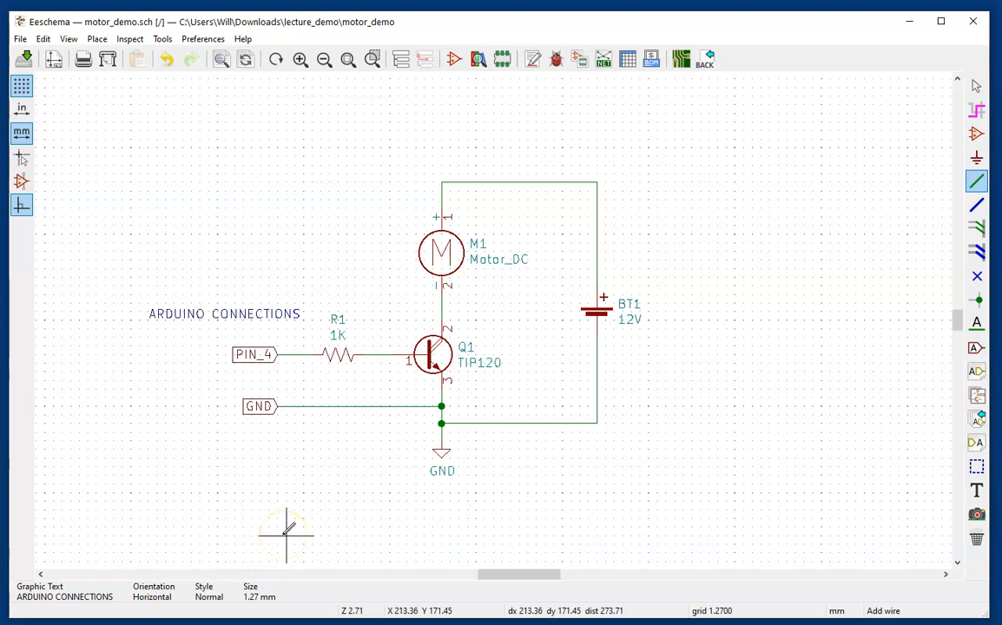
pyautogui.moveTo(343, 409)
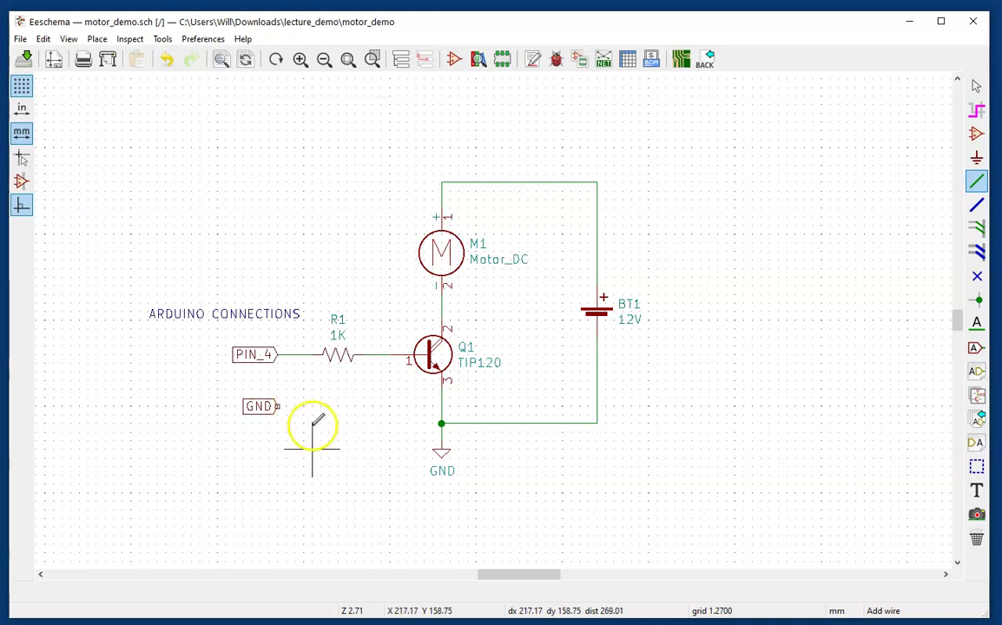
pyautogui.moveTo(409, 474)
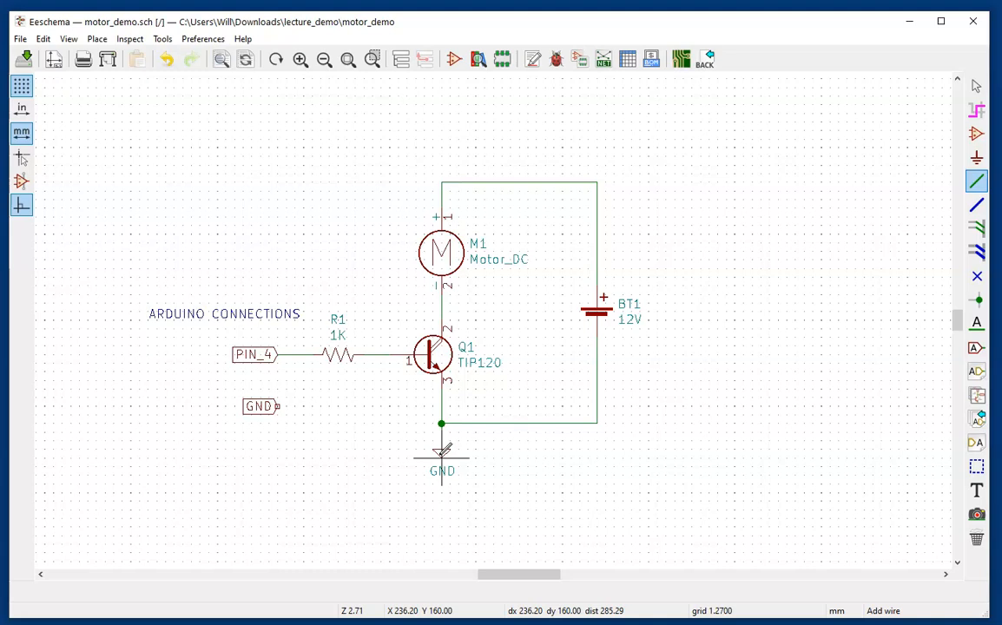
# Select the existing GND ground symbol to copy it for the GND label
pyautogui.click(332, 447)
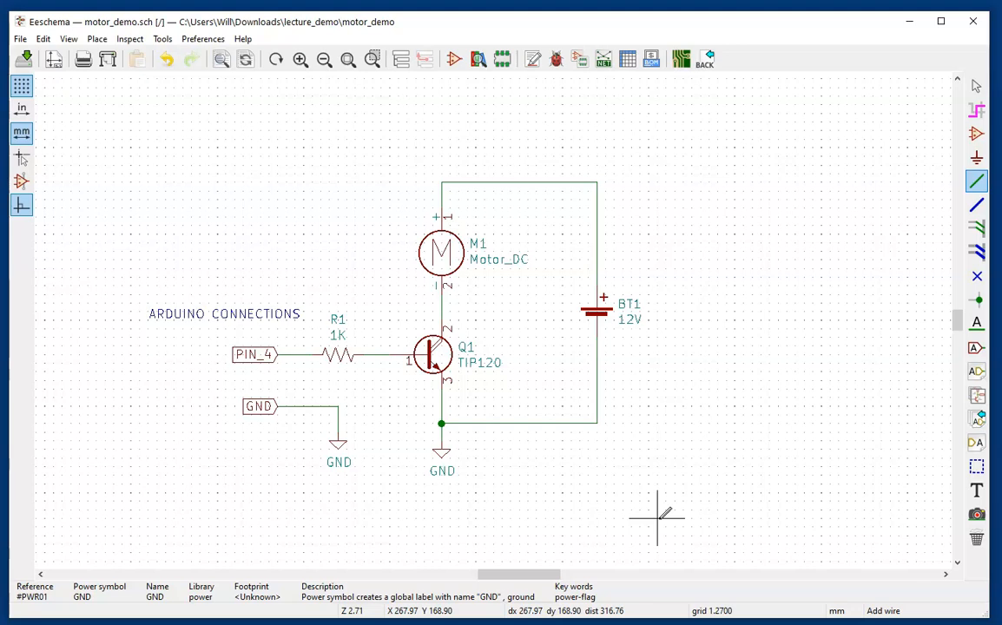
pyautogui.moveTo(154, 546)
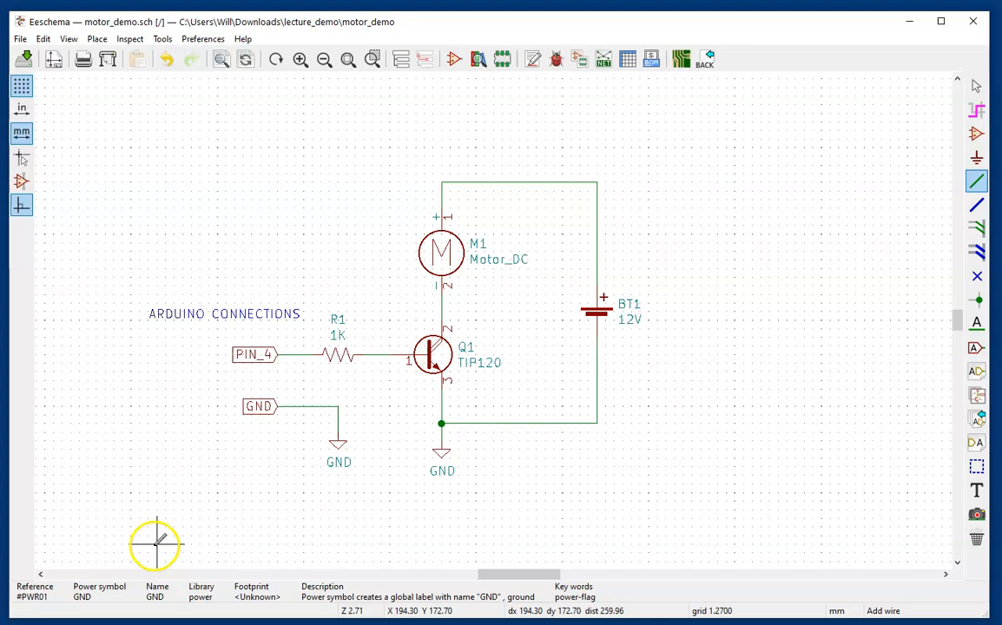
pyautogui.moveTo(801, 510)
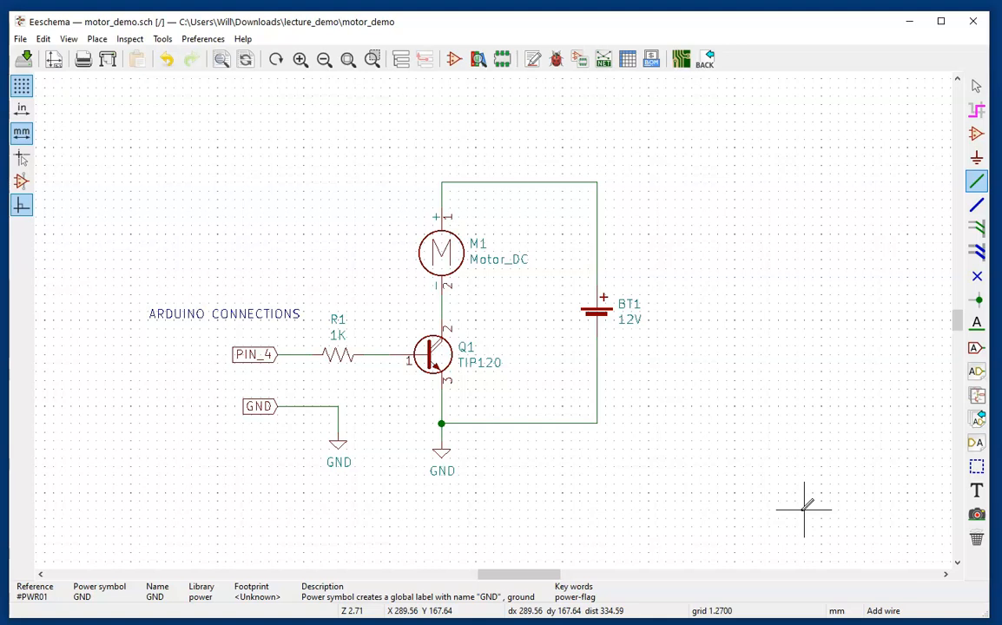
pyautogui.moveTo(710, 446)
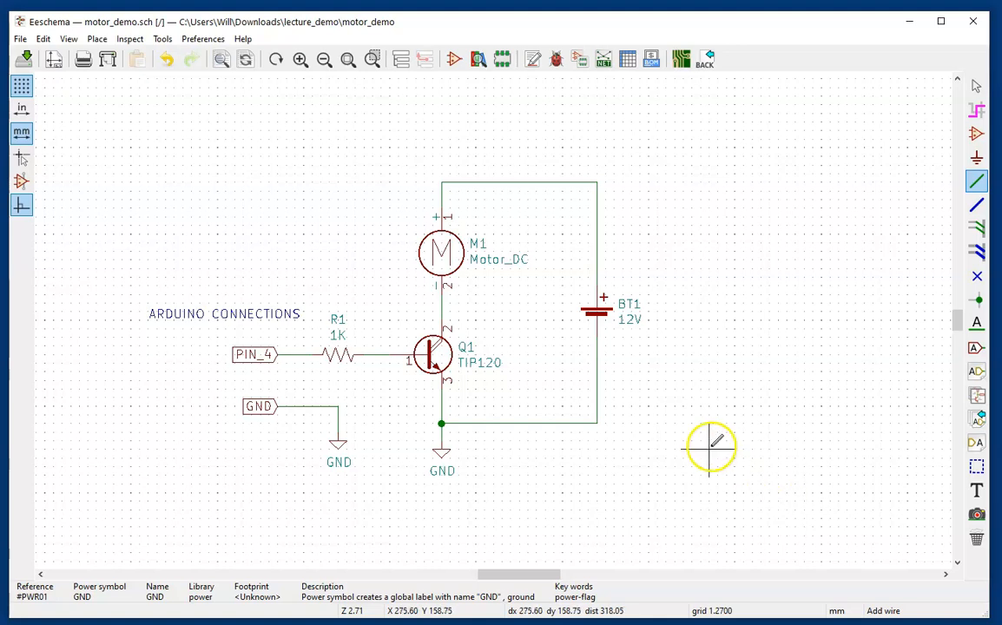